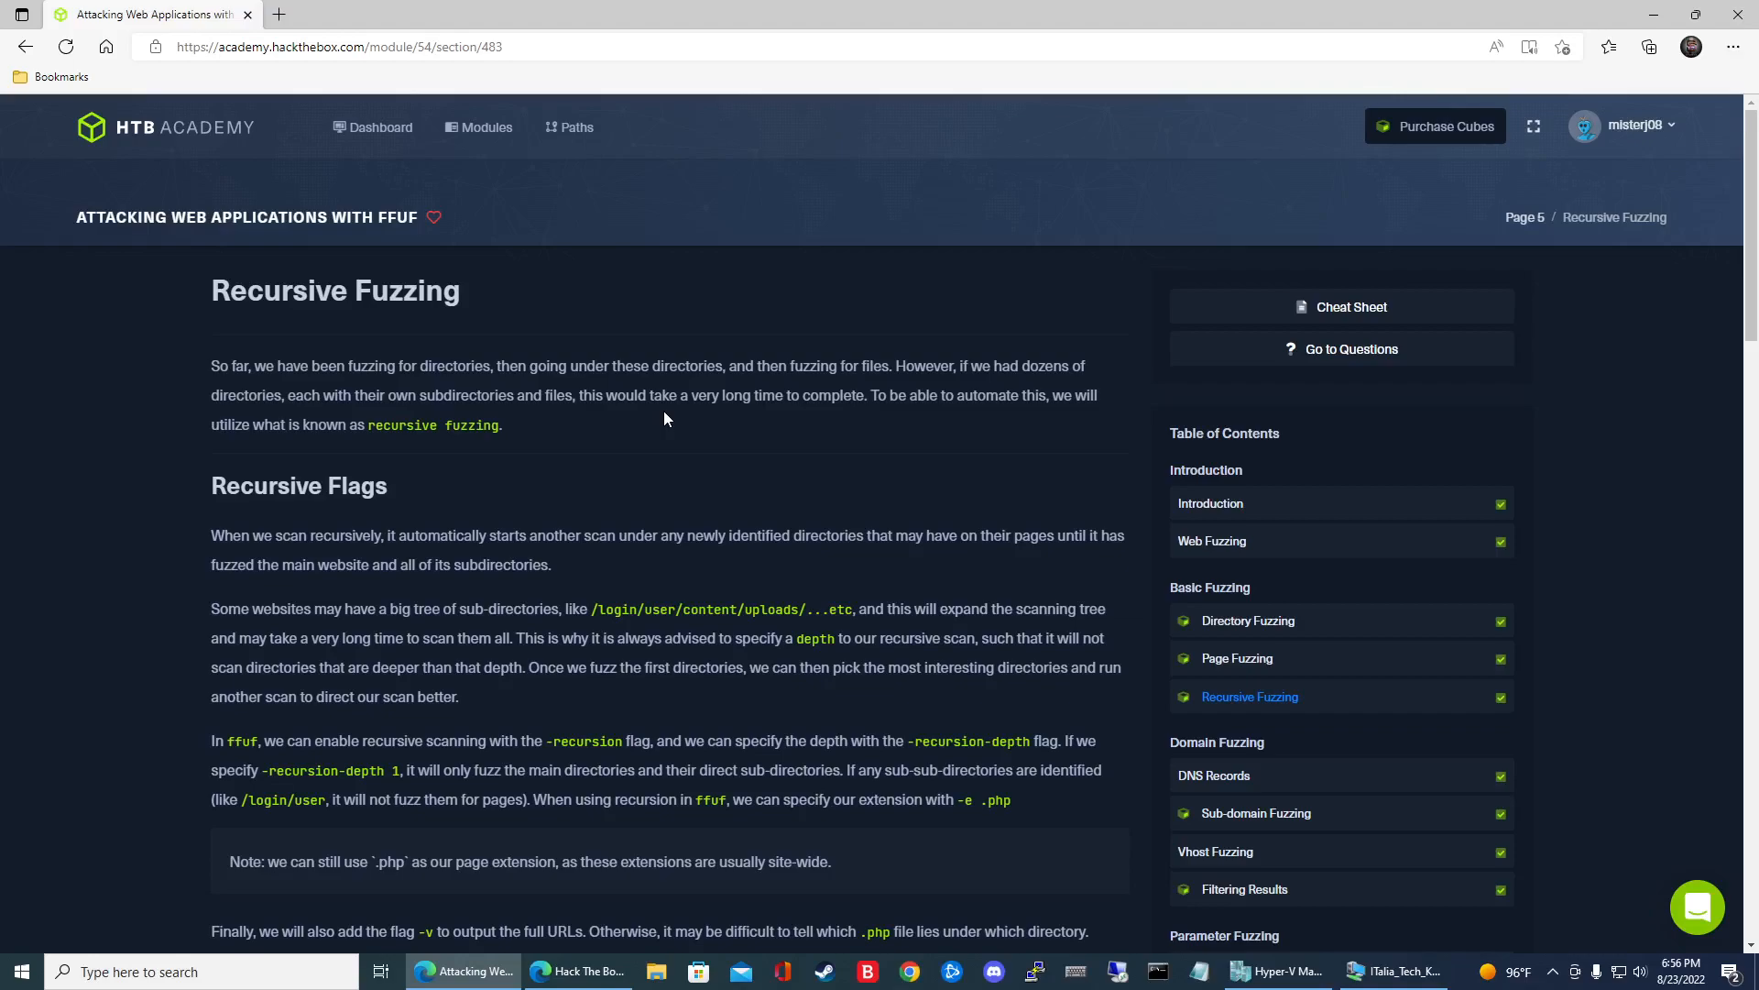
{"action": "mouse_move", "coordinate": [1204, 704]}
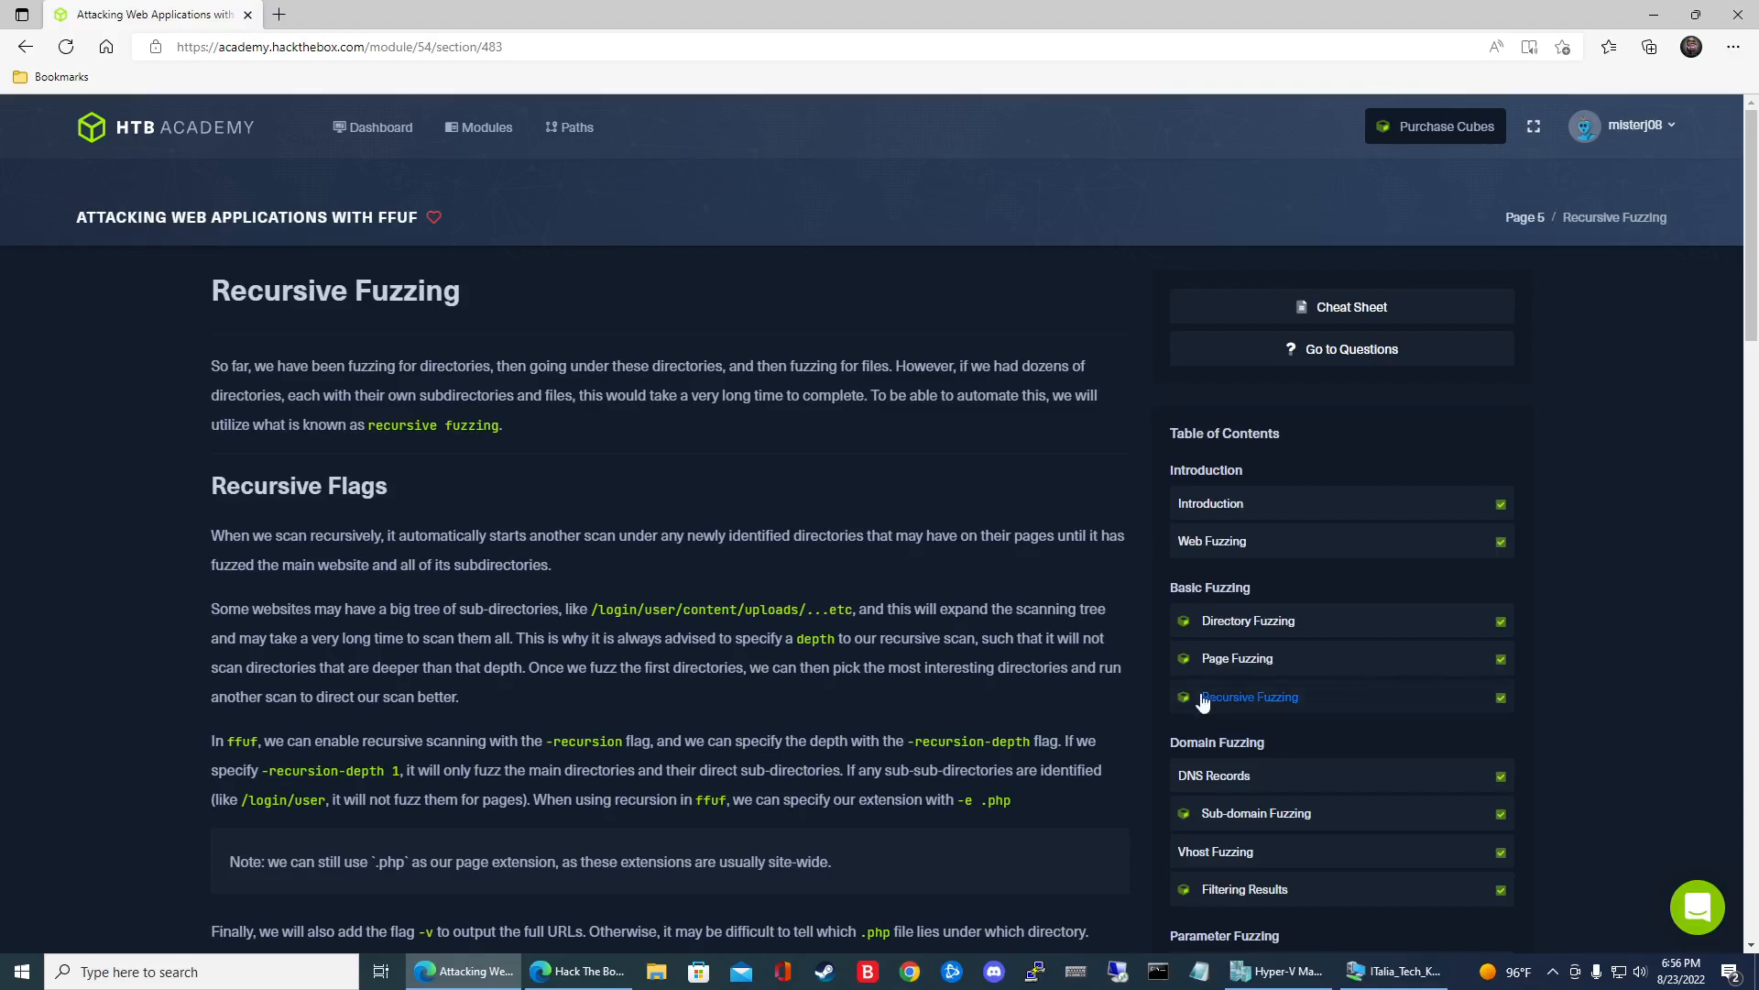
Scroll to the lesson's Questions section and bring up the ffuf cheat sheet.
{"action": "scroll", "scroll_direction": "down", "scroll_amount": 3}
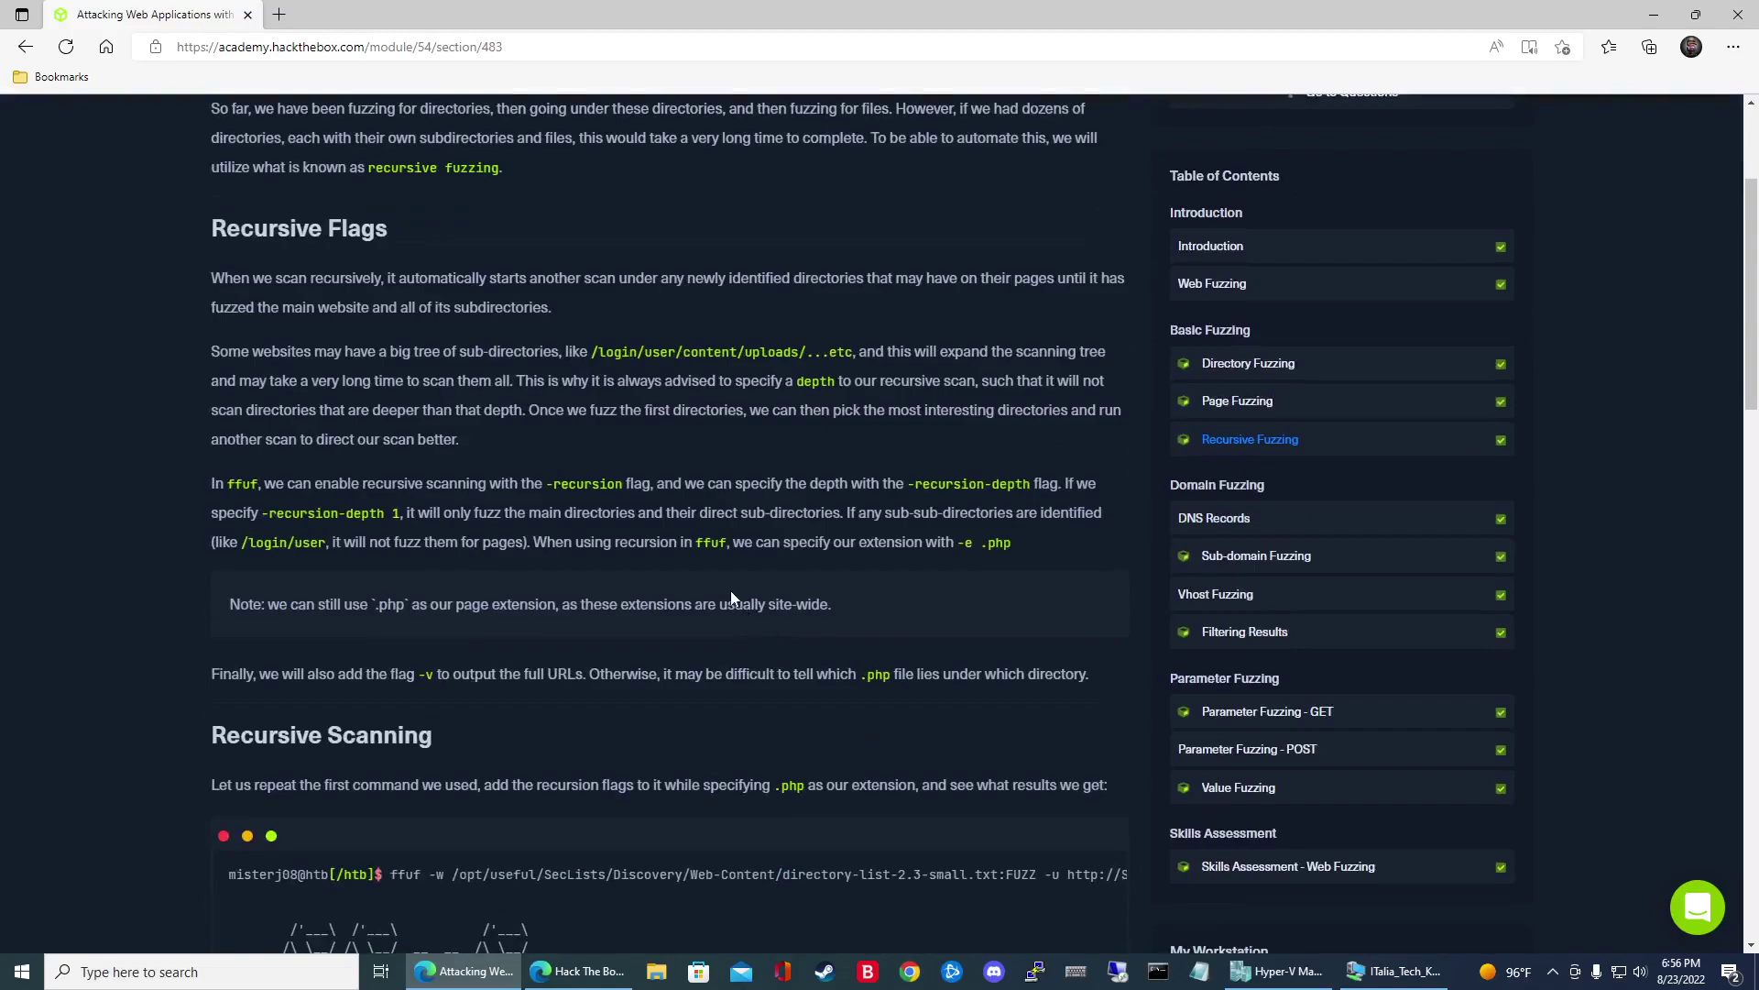
{"action": "mouse_move", "coordinate": [721, 579]}
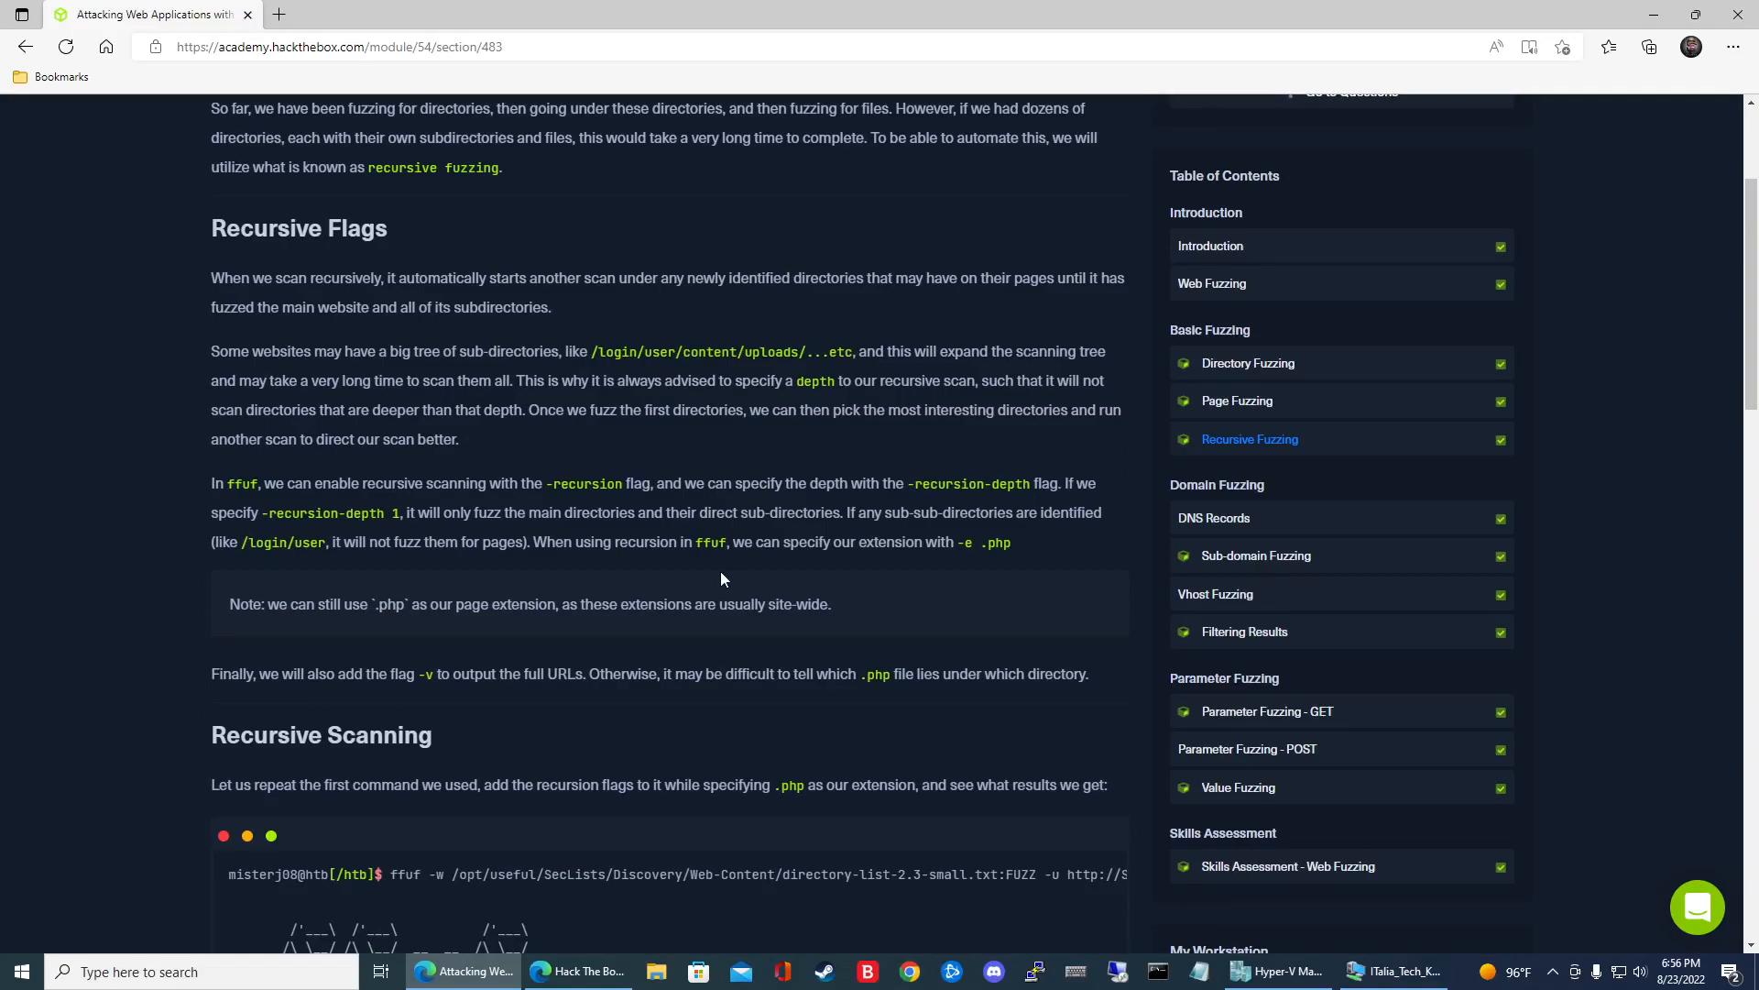
{"action": "mouse_move", "coordinate": [711, 570]}
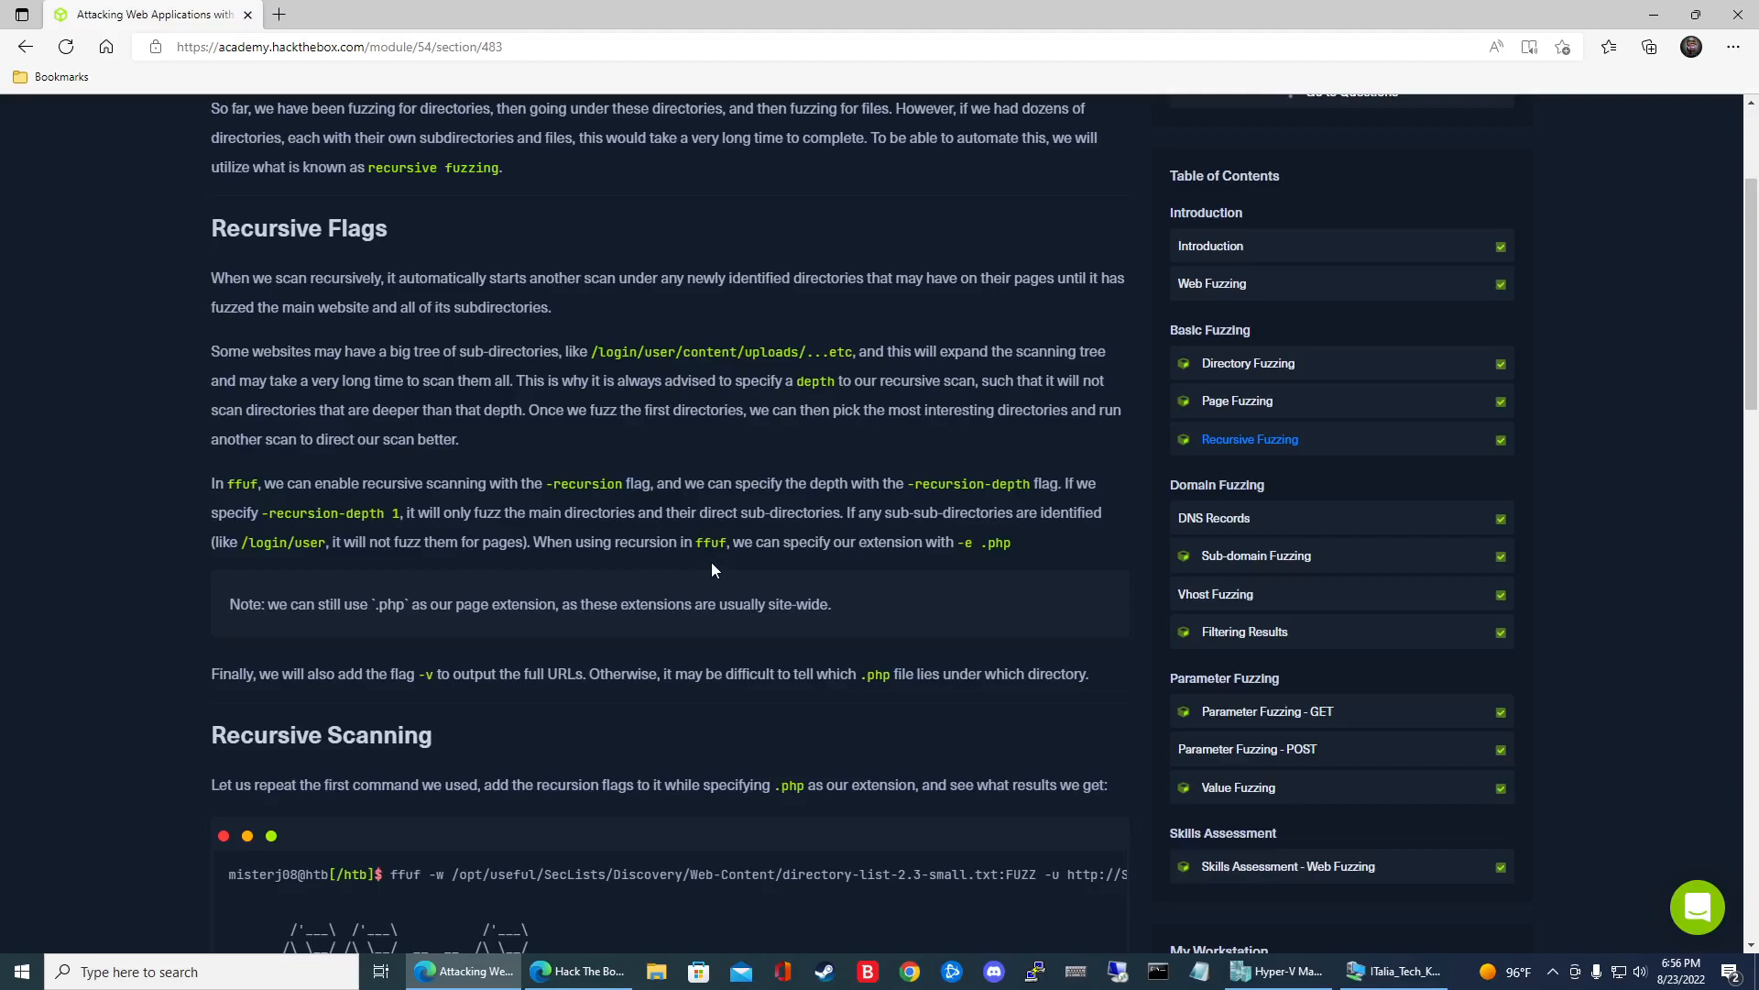
{"action": "scroll", "scroll_direction": "down", "scroll_amount": 3}
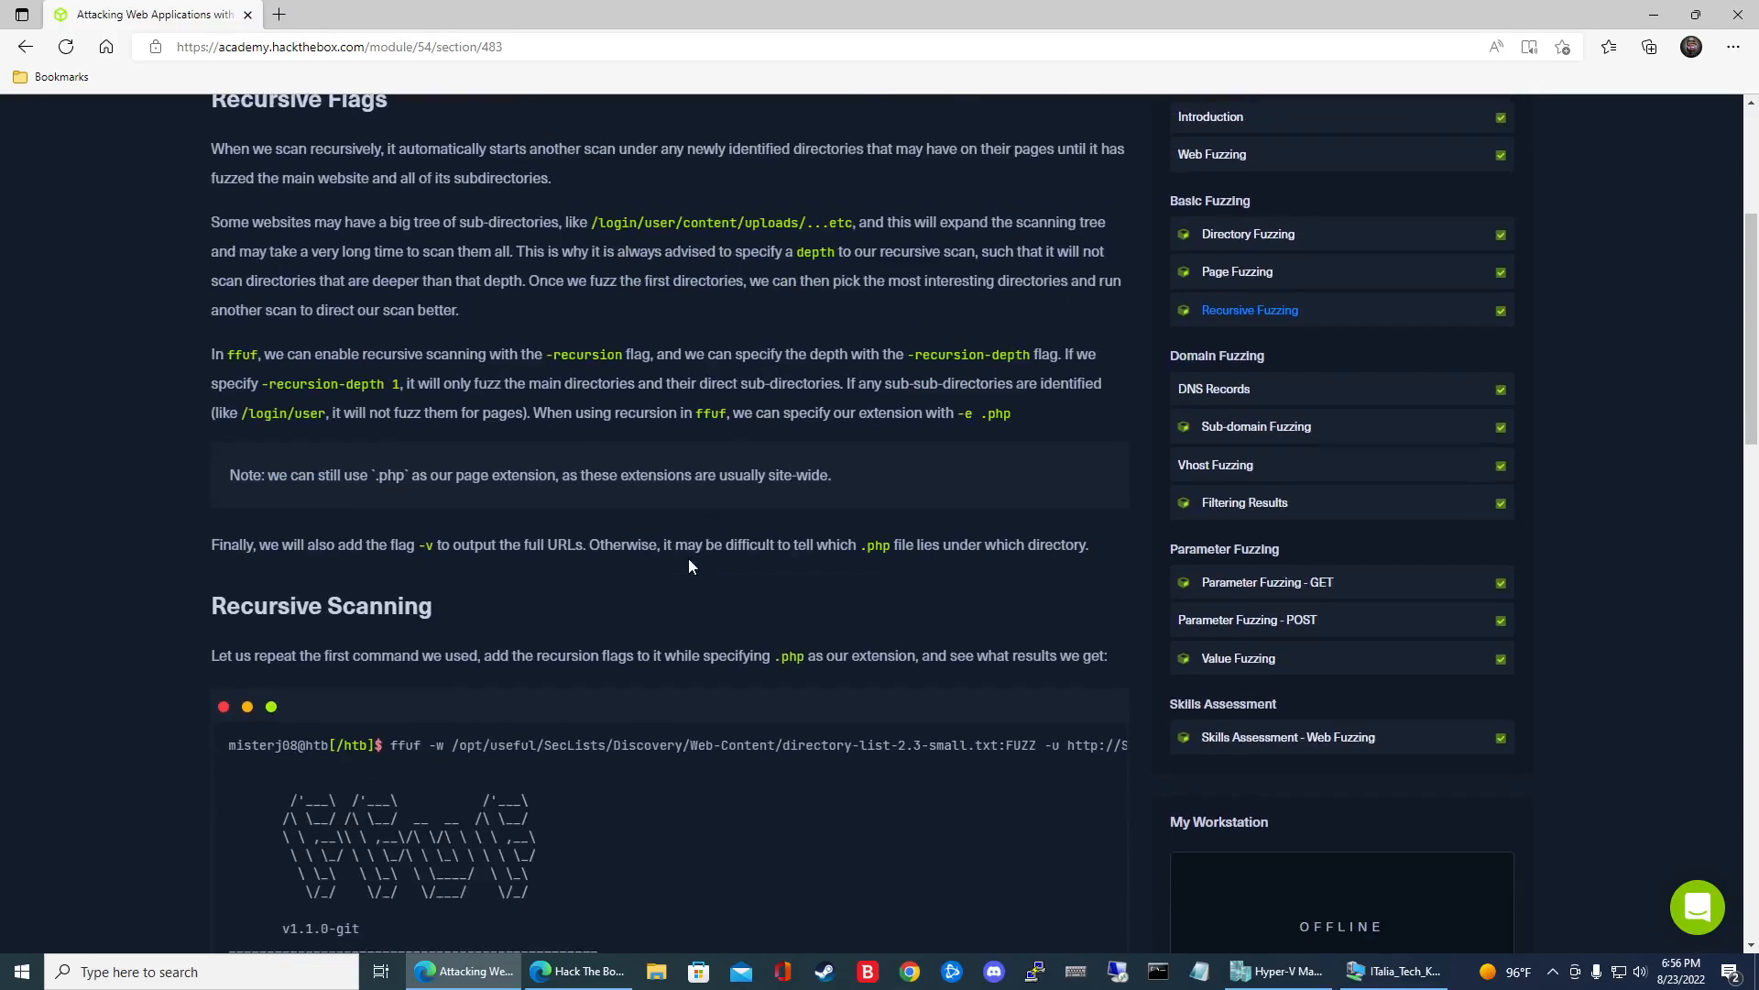
{"action": "mouse_move", "coordinate": [830, 466]}
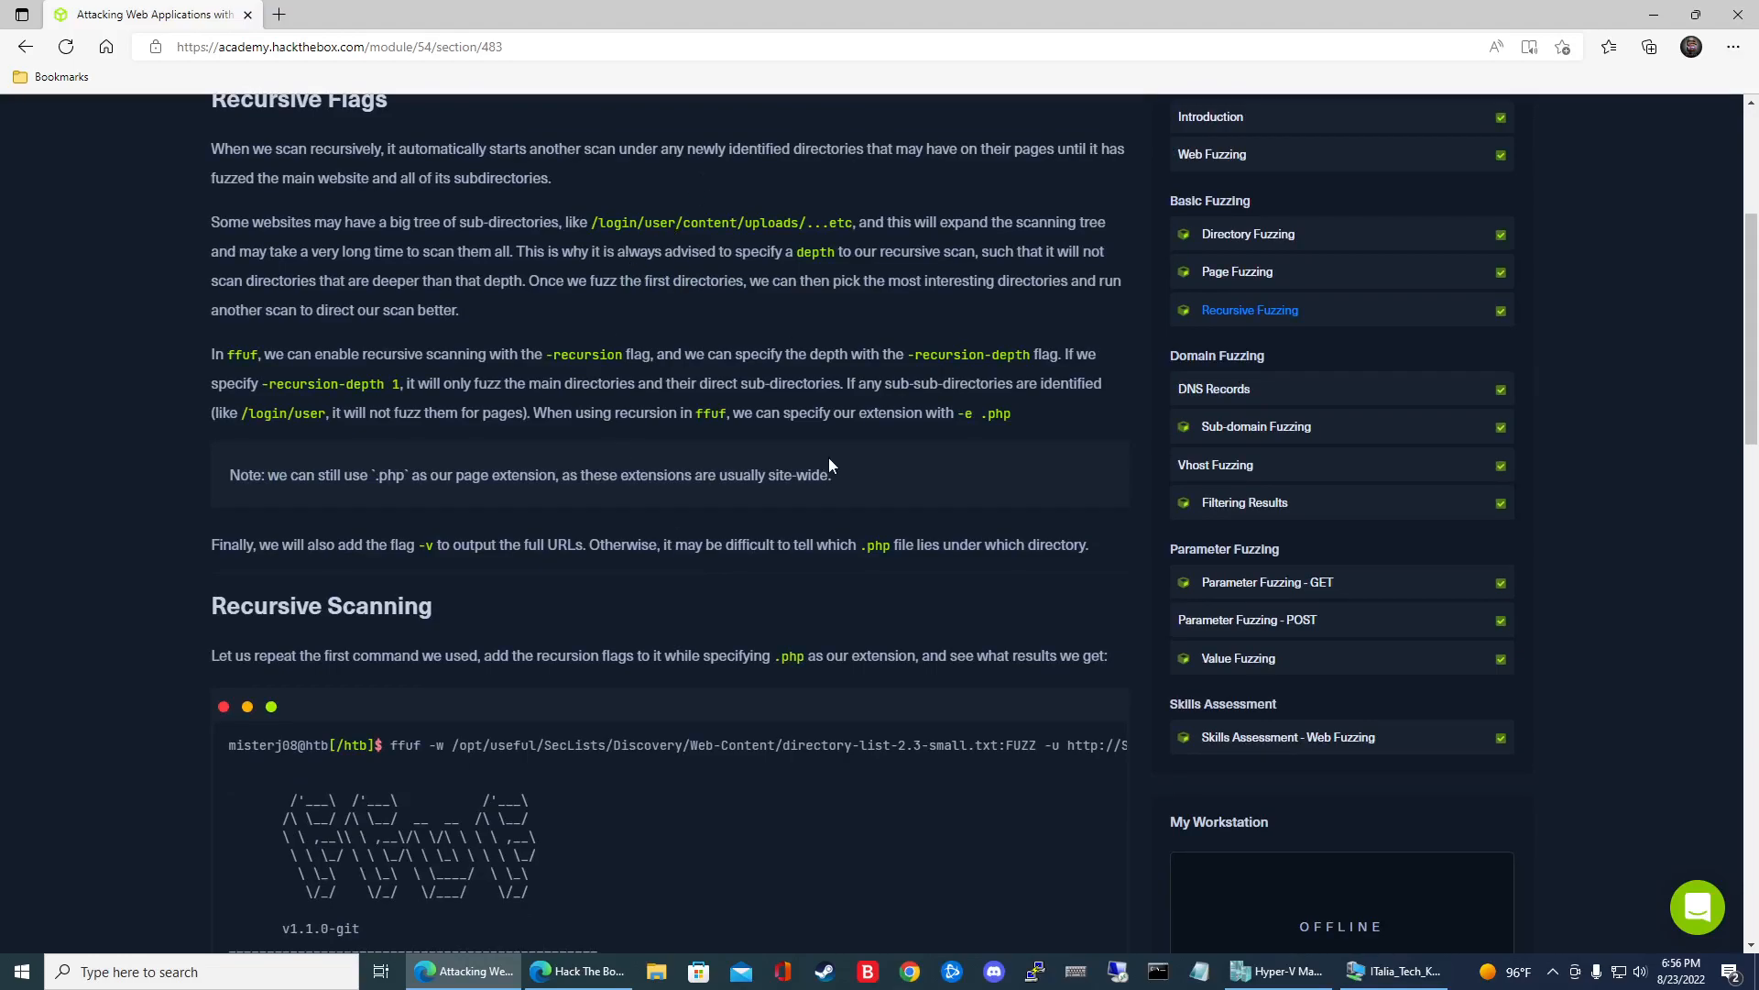
{"action": "scroll", "scroll_direction": "down", "scroll_amount": 3}
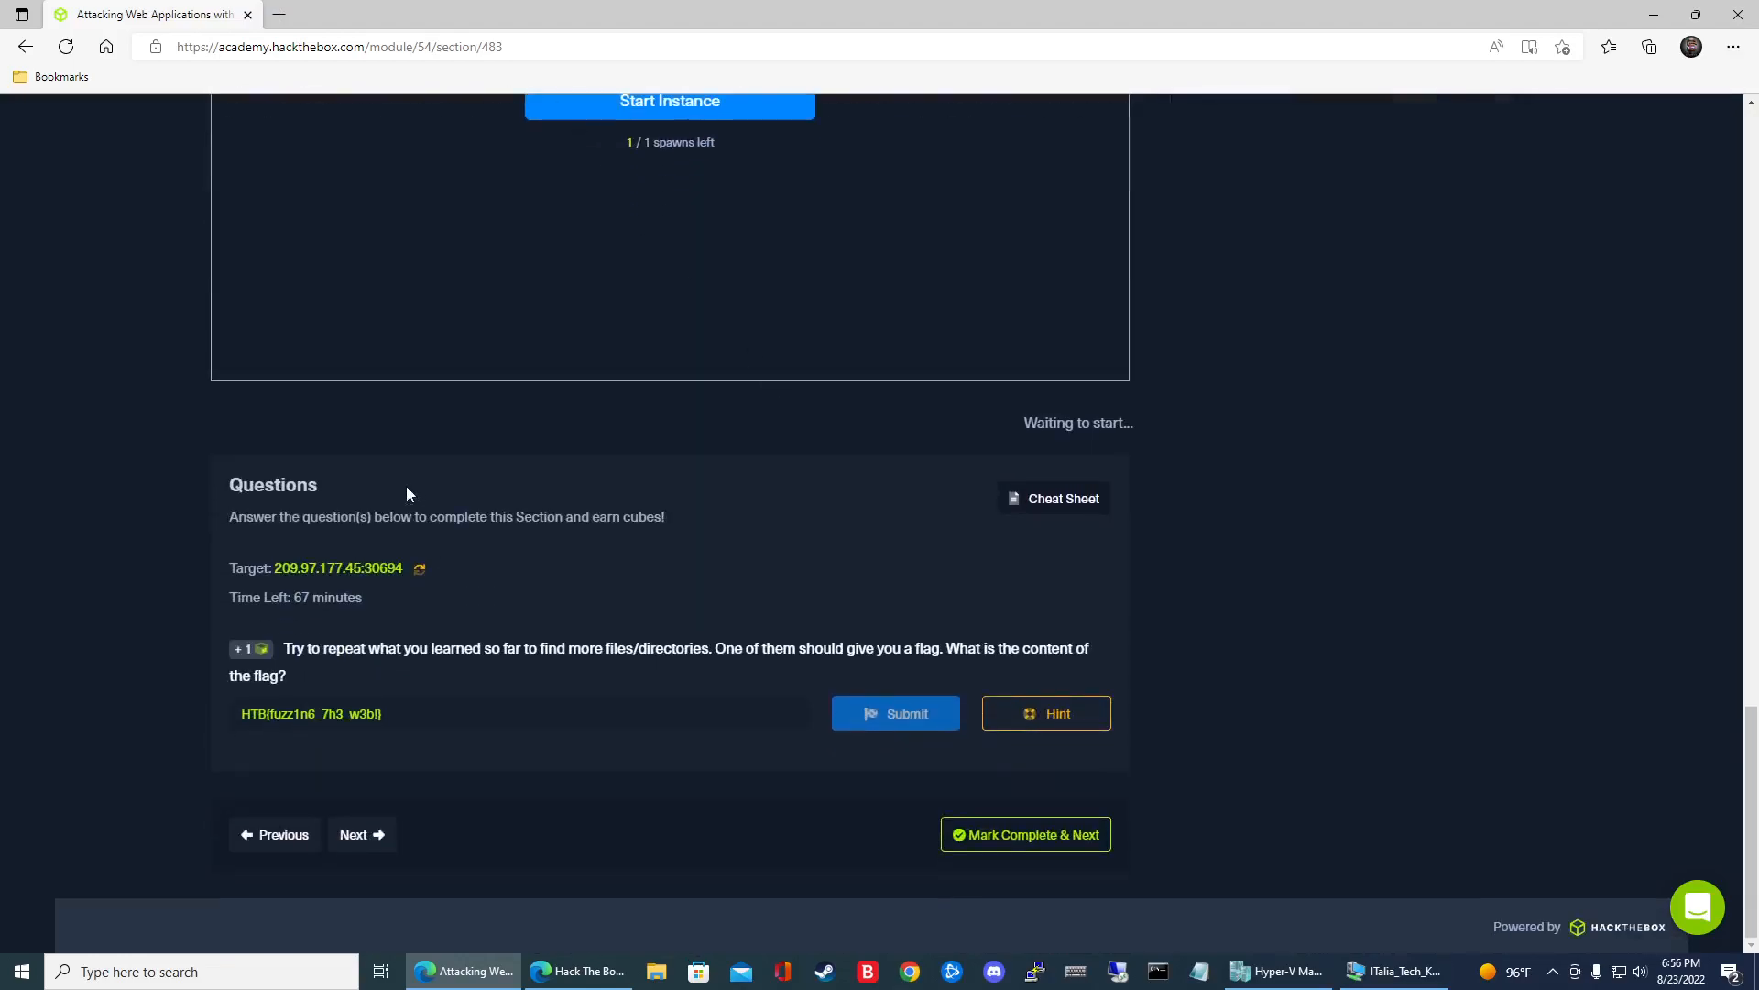
{"action": "left_click", "coordinate": [1393, 971]}
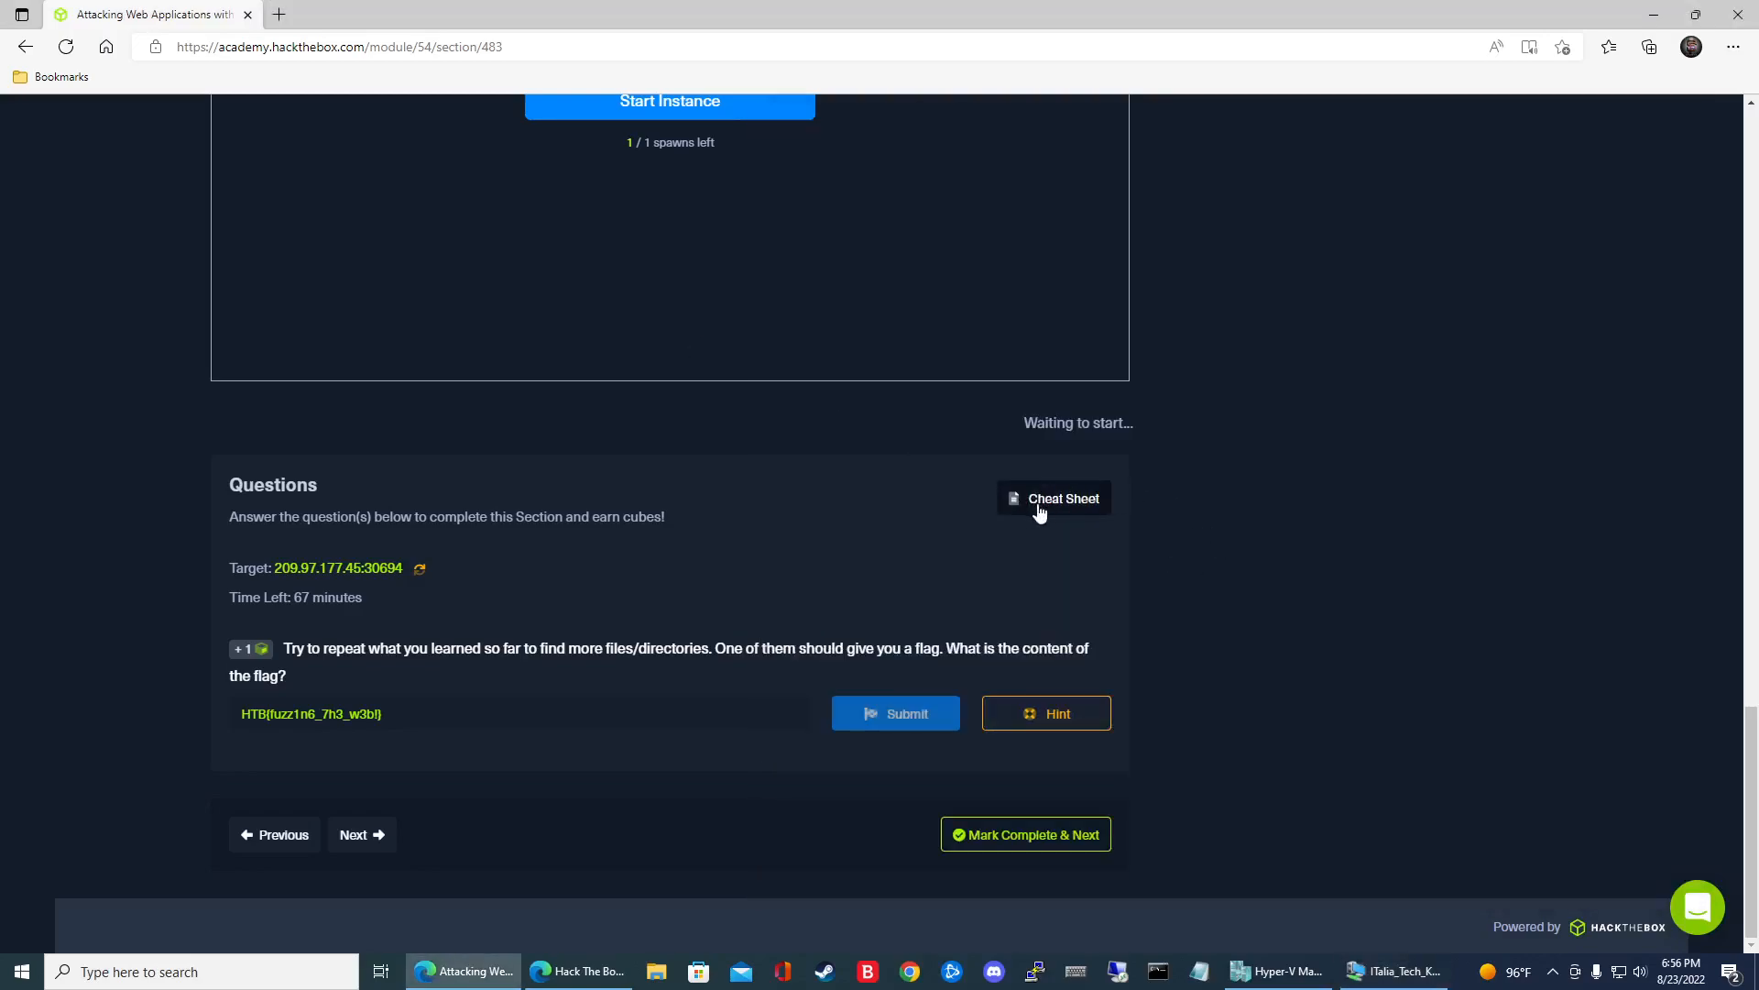
{"action": "left_click", "coordinate": [1052, 499]}
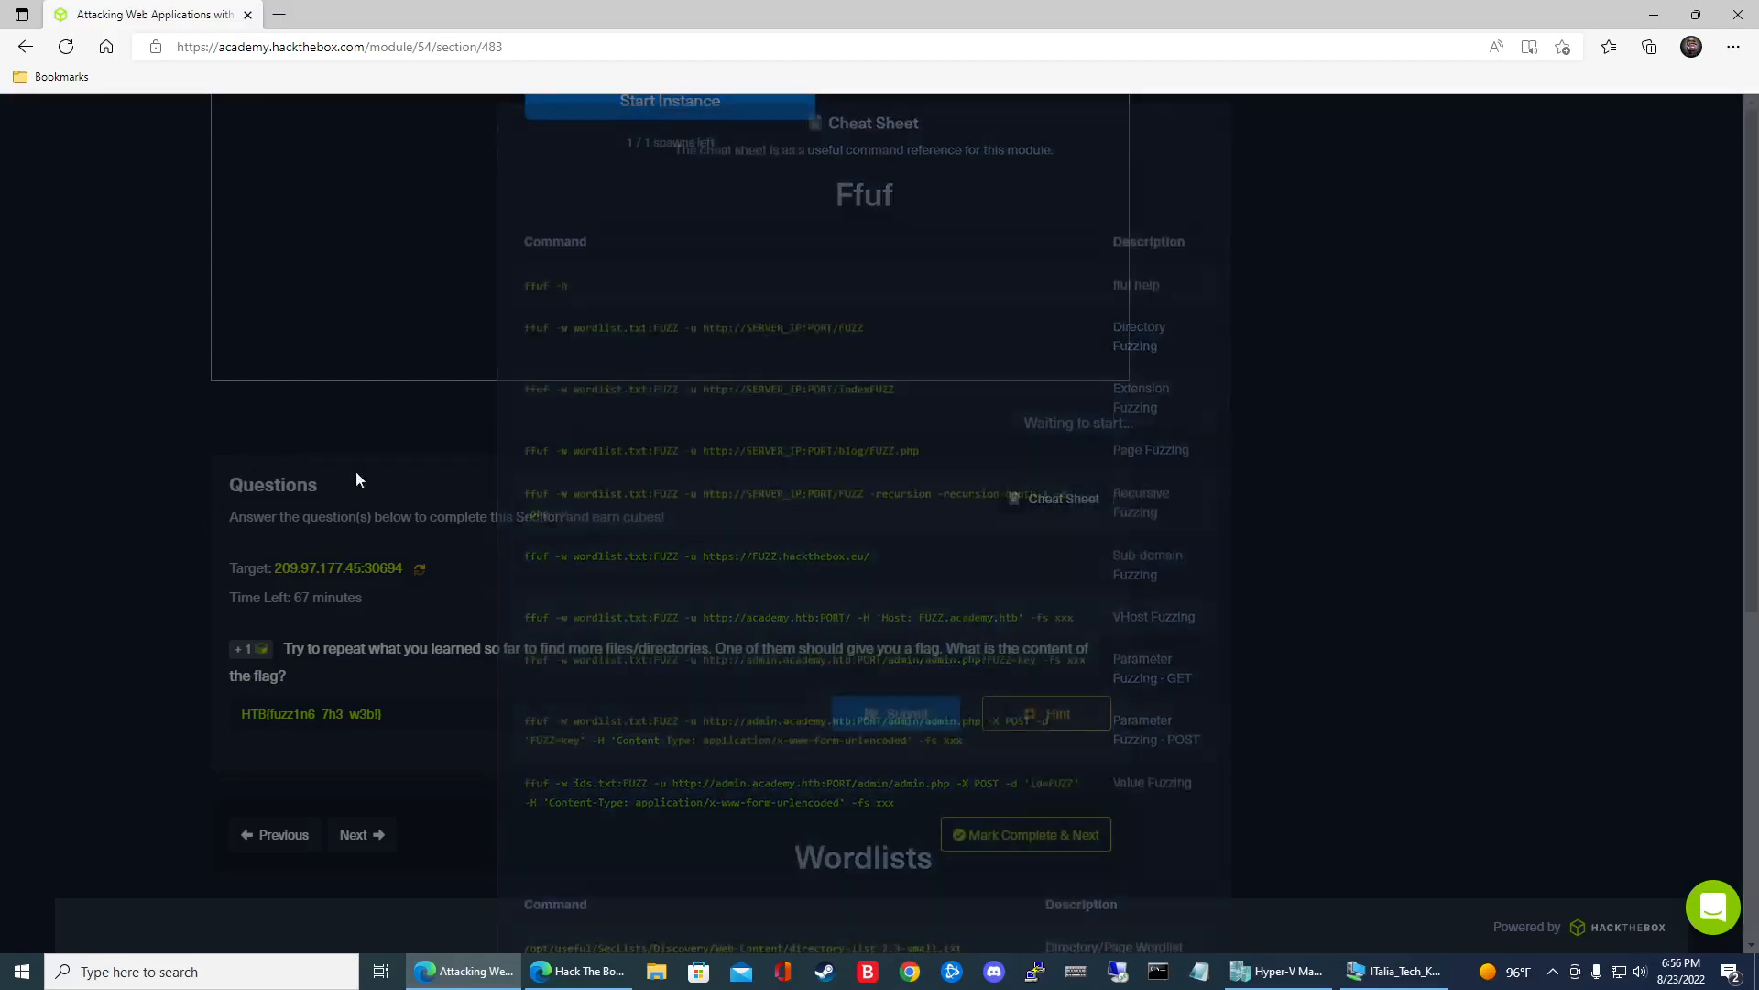
In the Kali terminal, compose the ffuf command with -recursion, depth 1, -e .php and -v piped to grep URL.
{"action": "left_click", "coordinate": [1391, 971]}
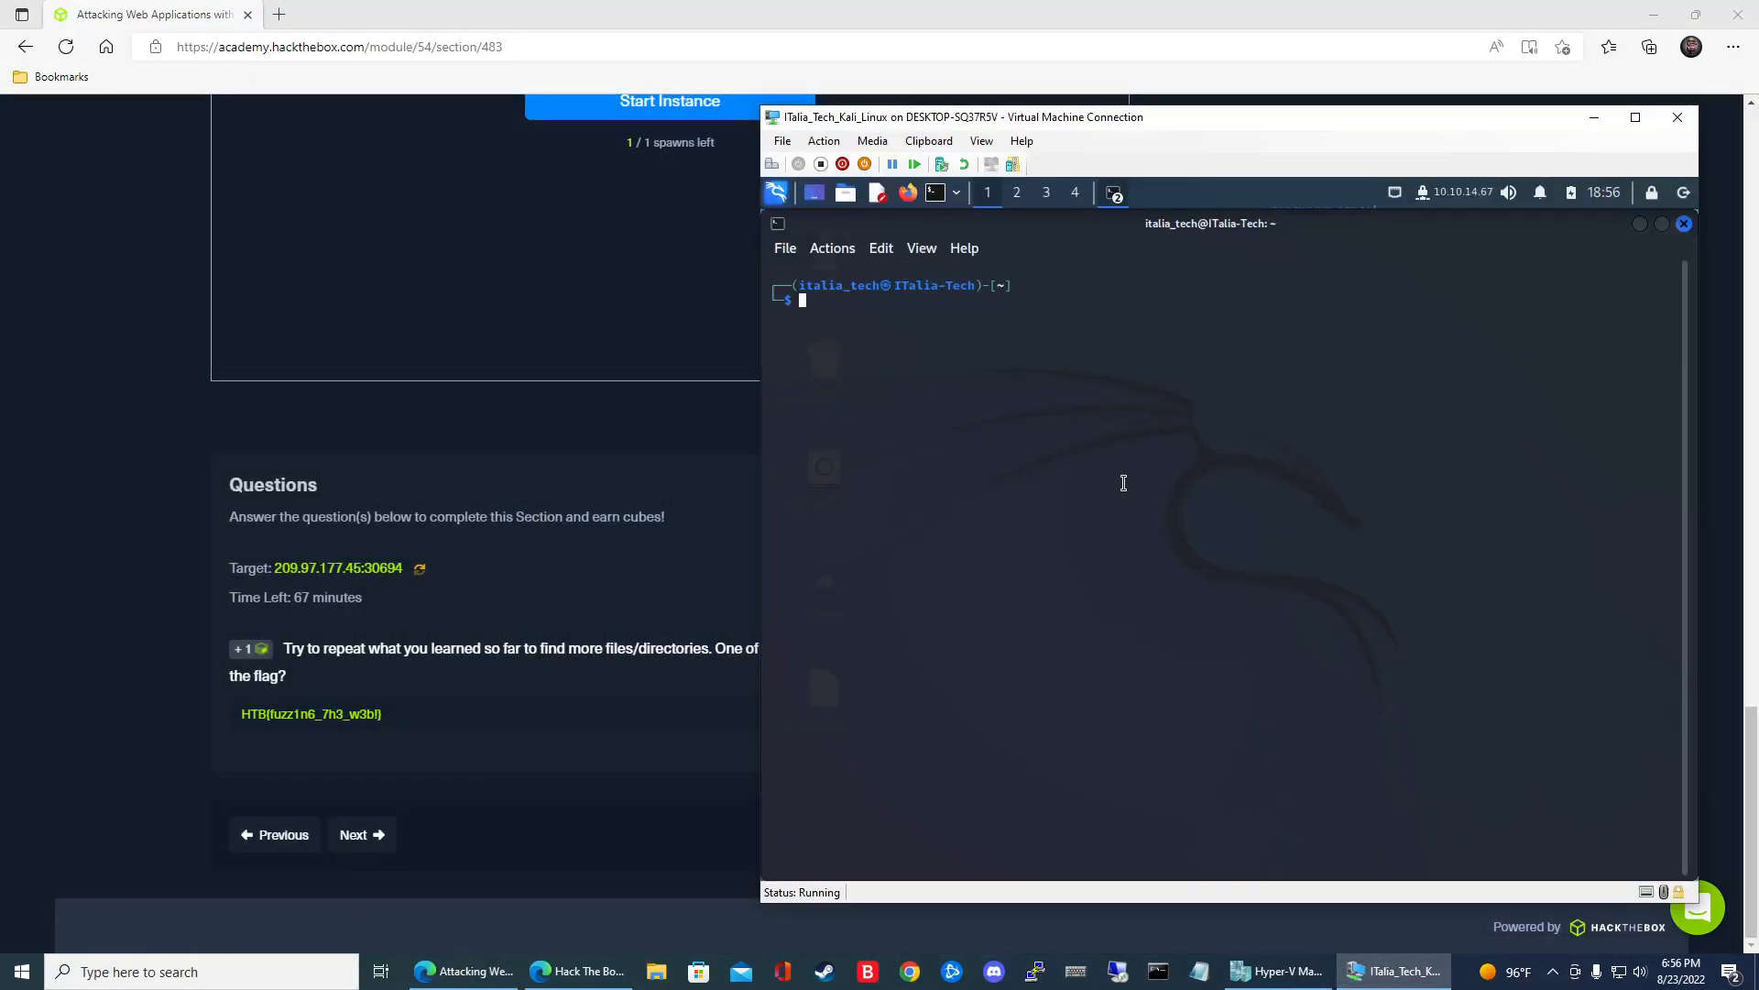
{"action": "type", "text": "ffuf -w /usr/share/seclists/Discovery/Web-Content/directory-list-2.3-small.txt:FUZZ -u http://209.97.177.45:30694/forum/FUZZ -recursion -recursion-depth 1 -e .php -v | grep URL"}
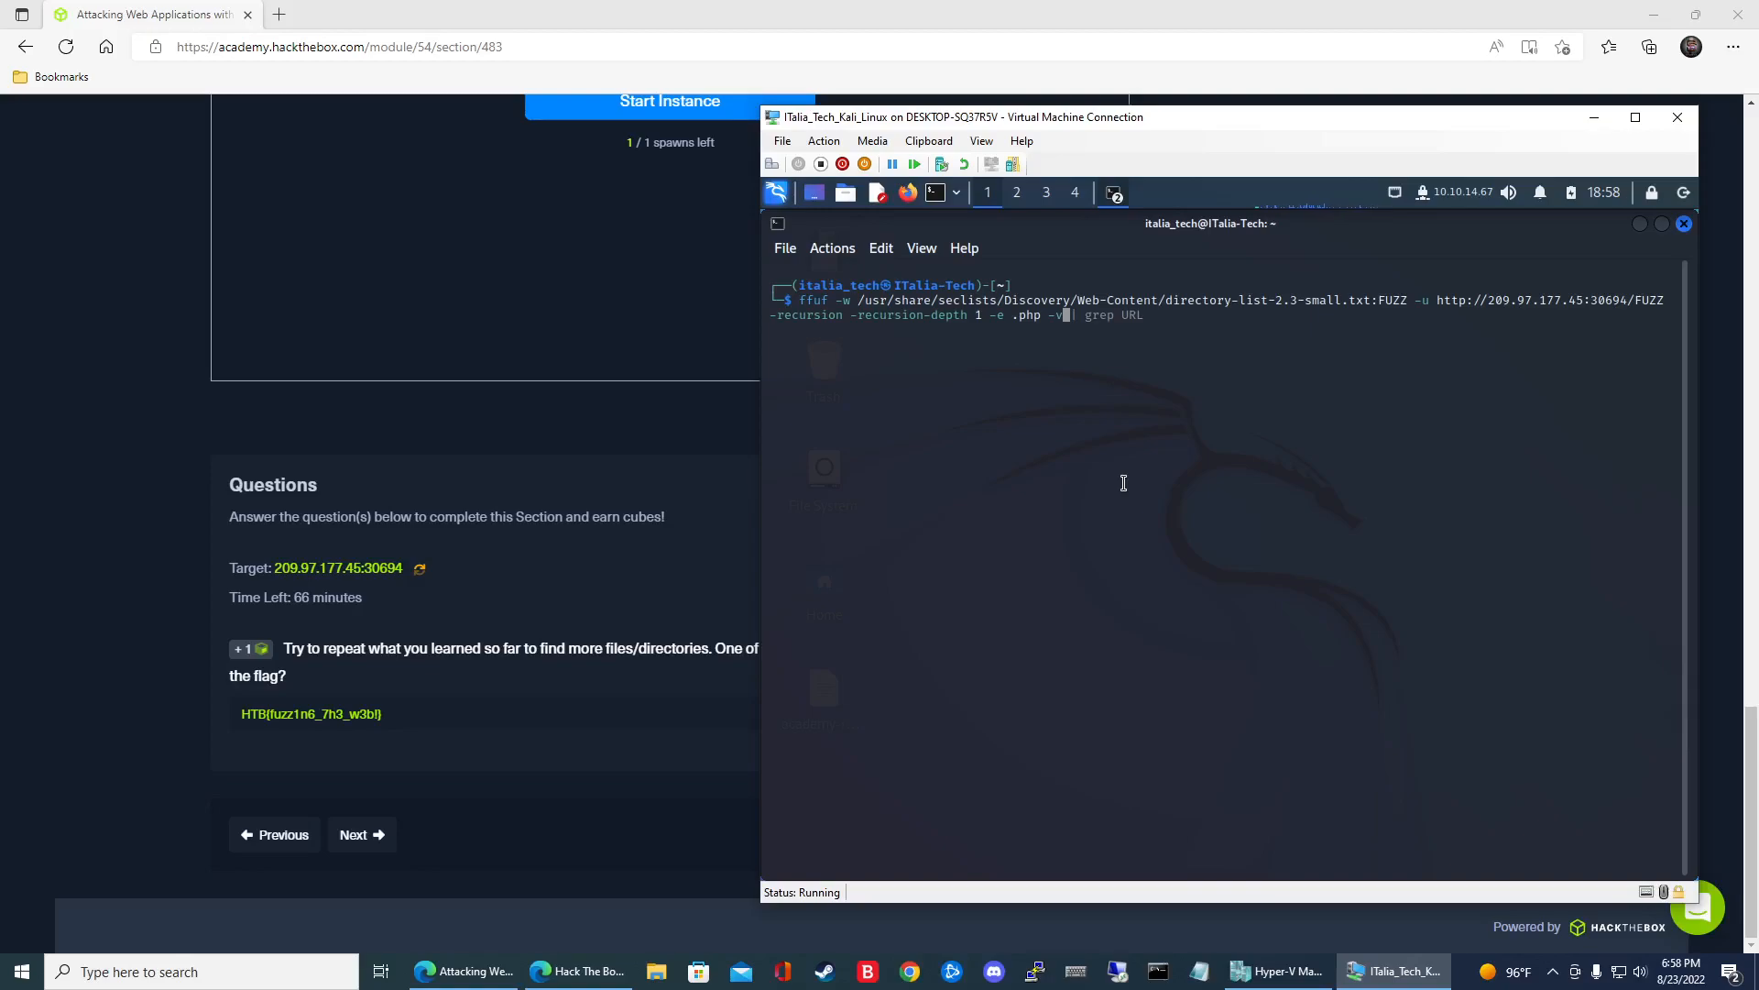
Launch the recursive scan and scroll back through its results once blog and forum are queued.
{"action": "key", "text": "Return"}
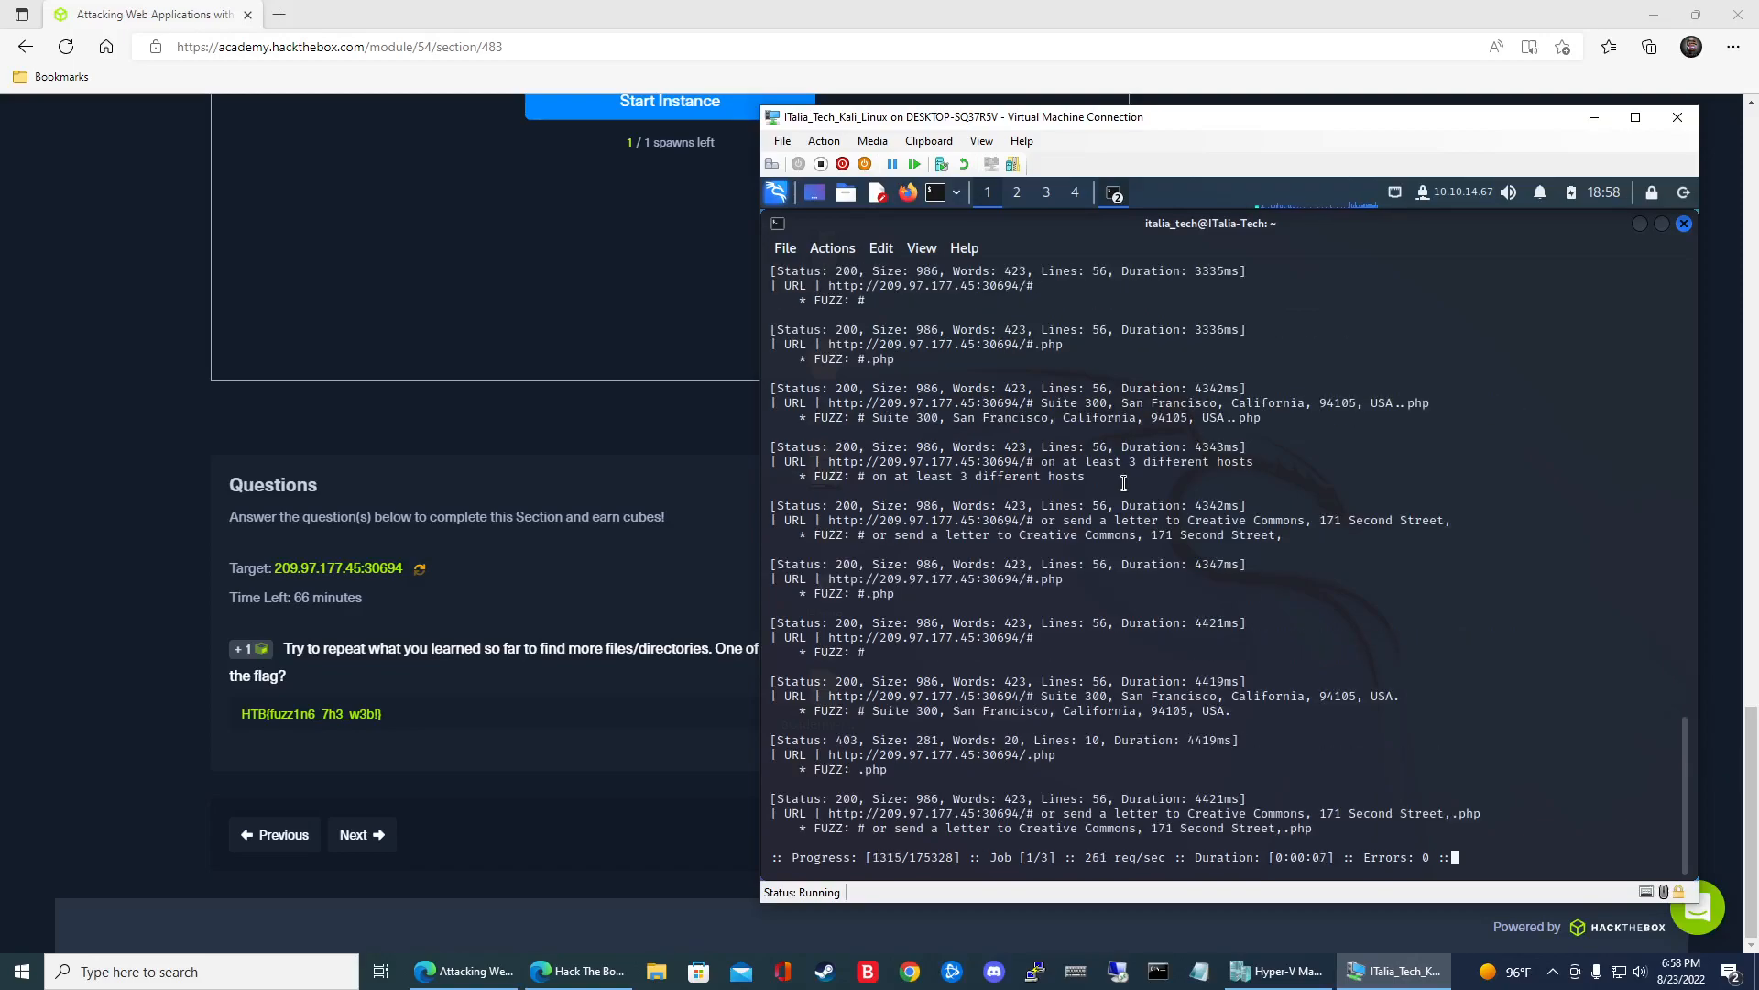
{"action": "scroll", "scroll_direction": "up", "scroll_amount": 3}
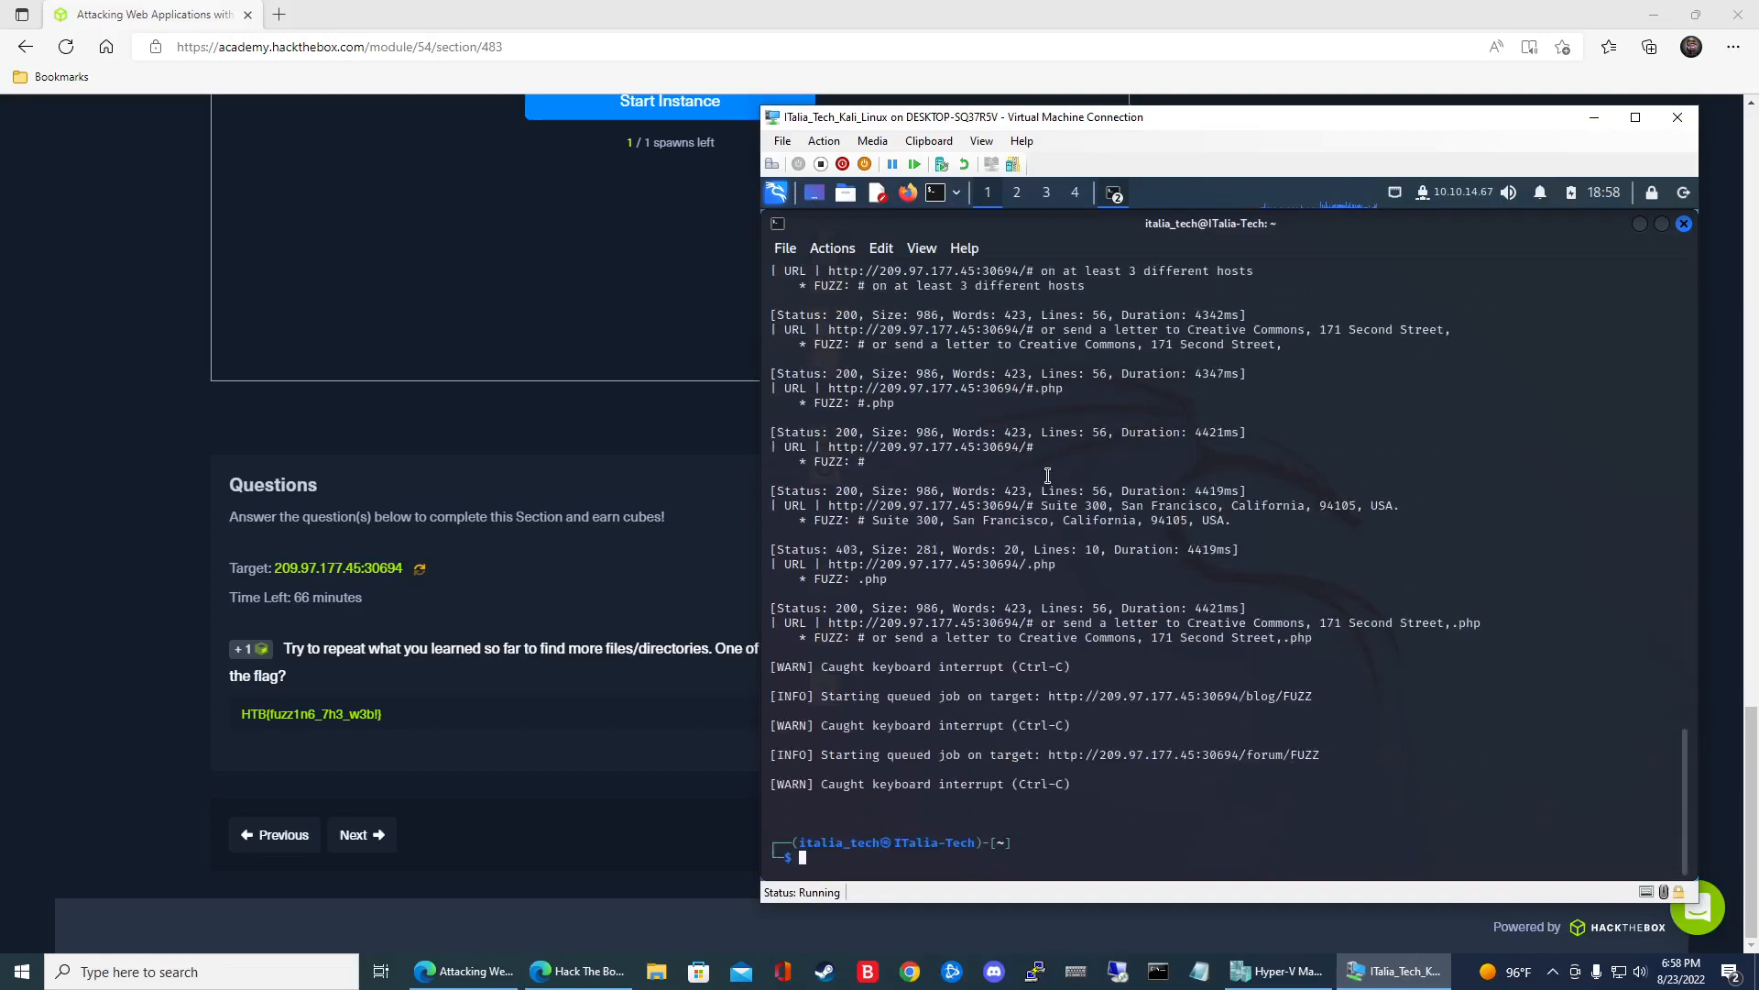
Rerun the scan piped to grep URL, listing /blog and /forum, then stop it with Ctrl+C.
{"action": "type", "text": "ffuf -w /usr/share/seclists/Discovery/Web-Content/directory-list-2.3-small.txt:FUZZ -u http://209.97.177.45:30694/FUZZ -recursion -recursion-depth 1 -e .php -v"}
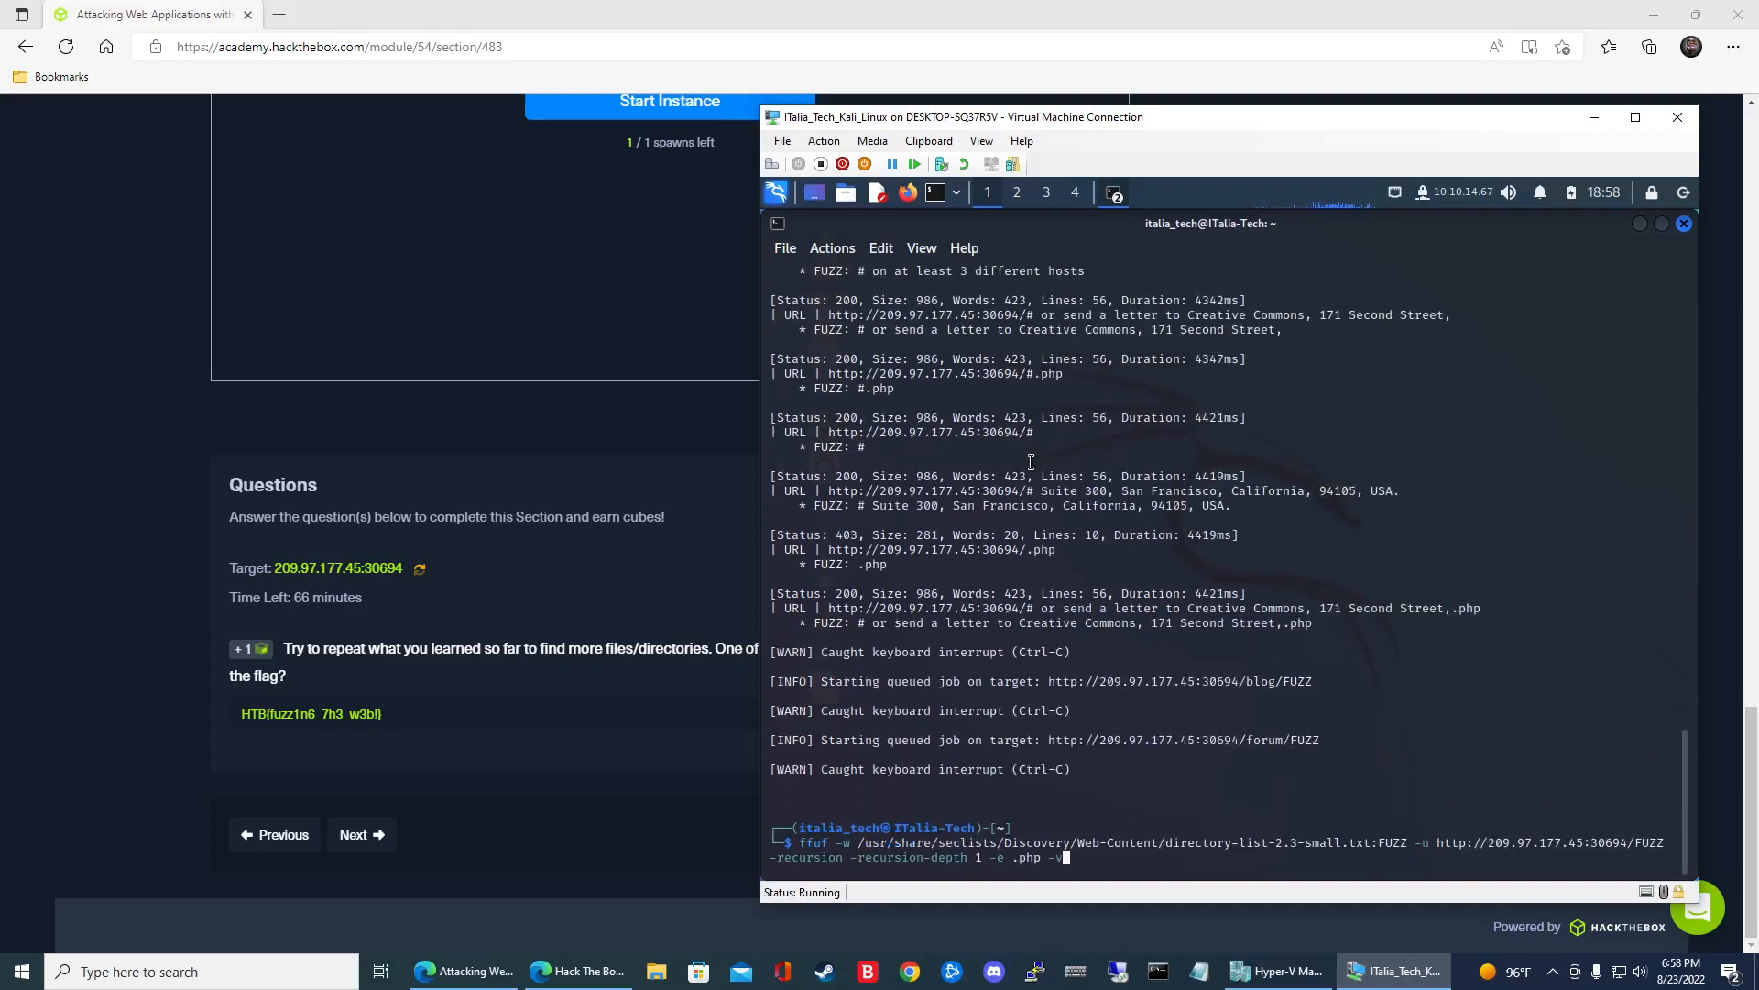
{"action": "type", "text": "| grep URL"}
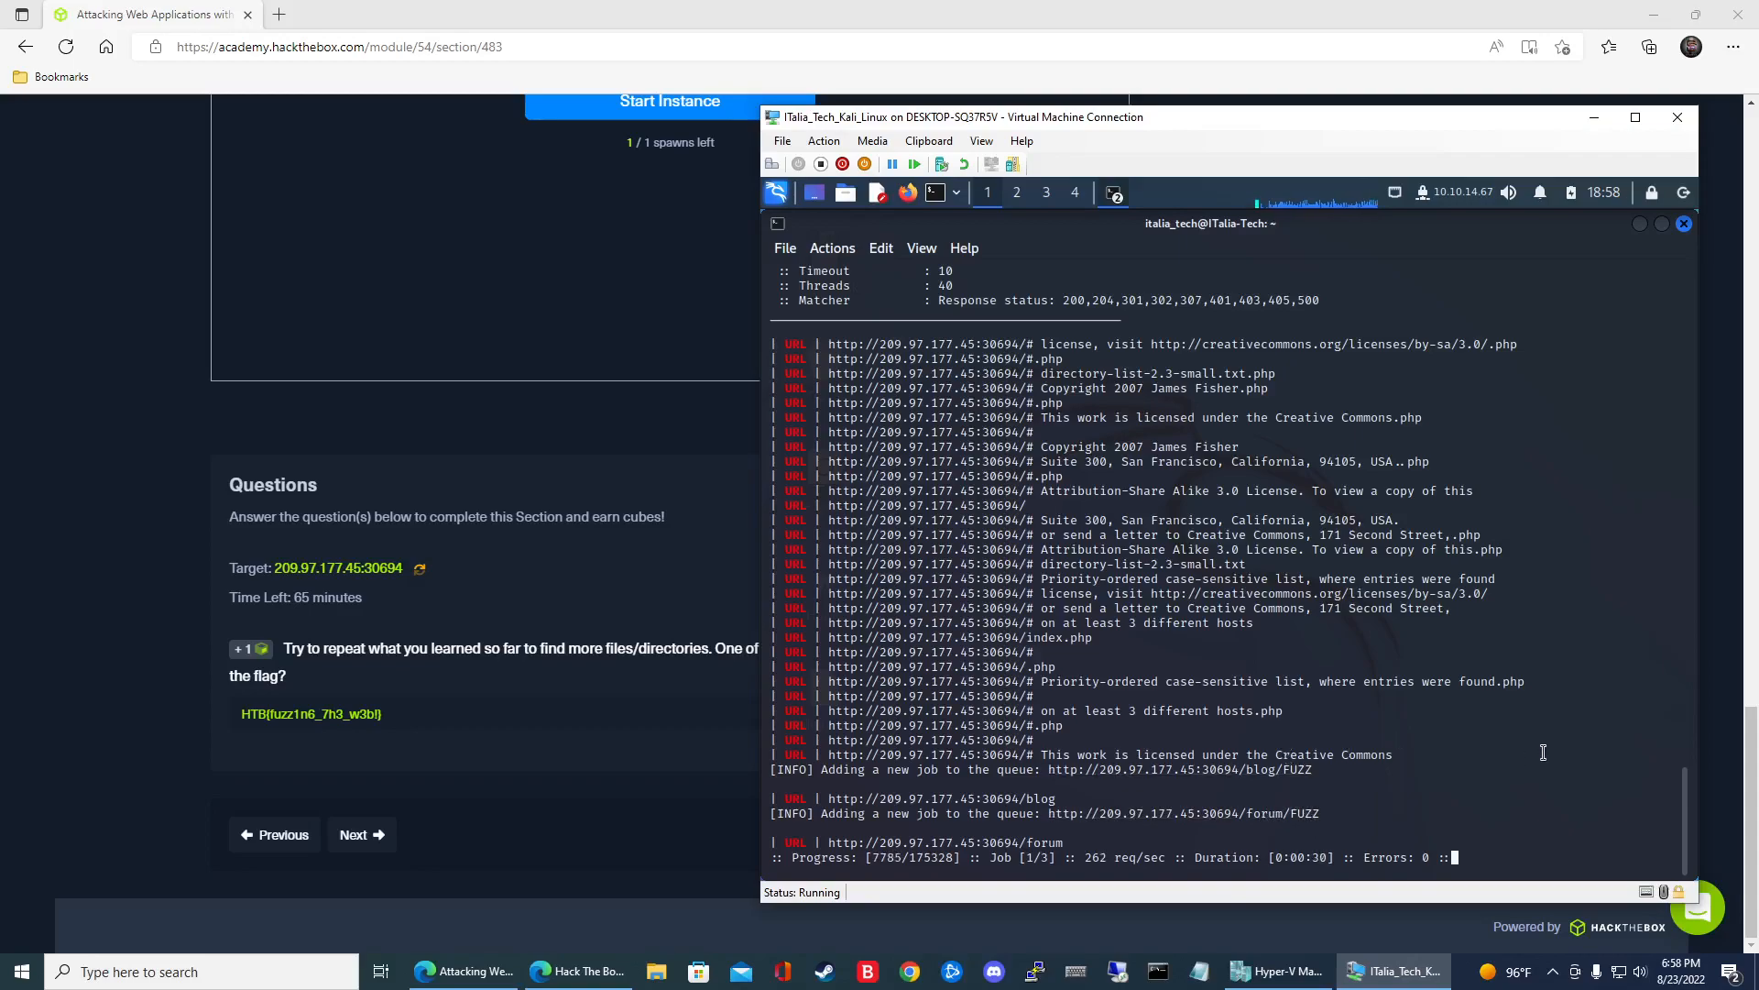
{"action": "key", "text": "ctrl+c"}
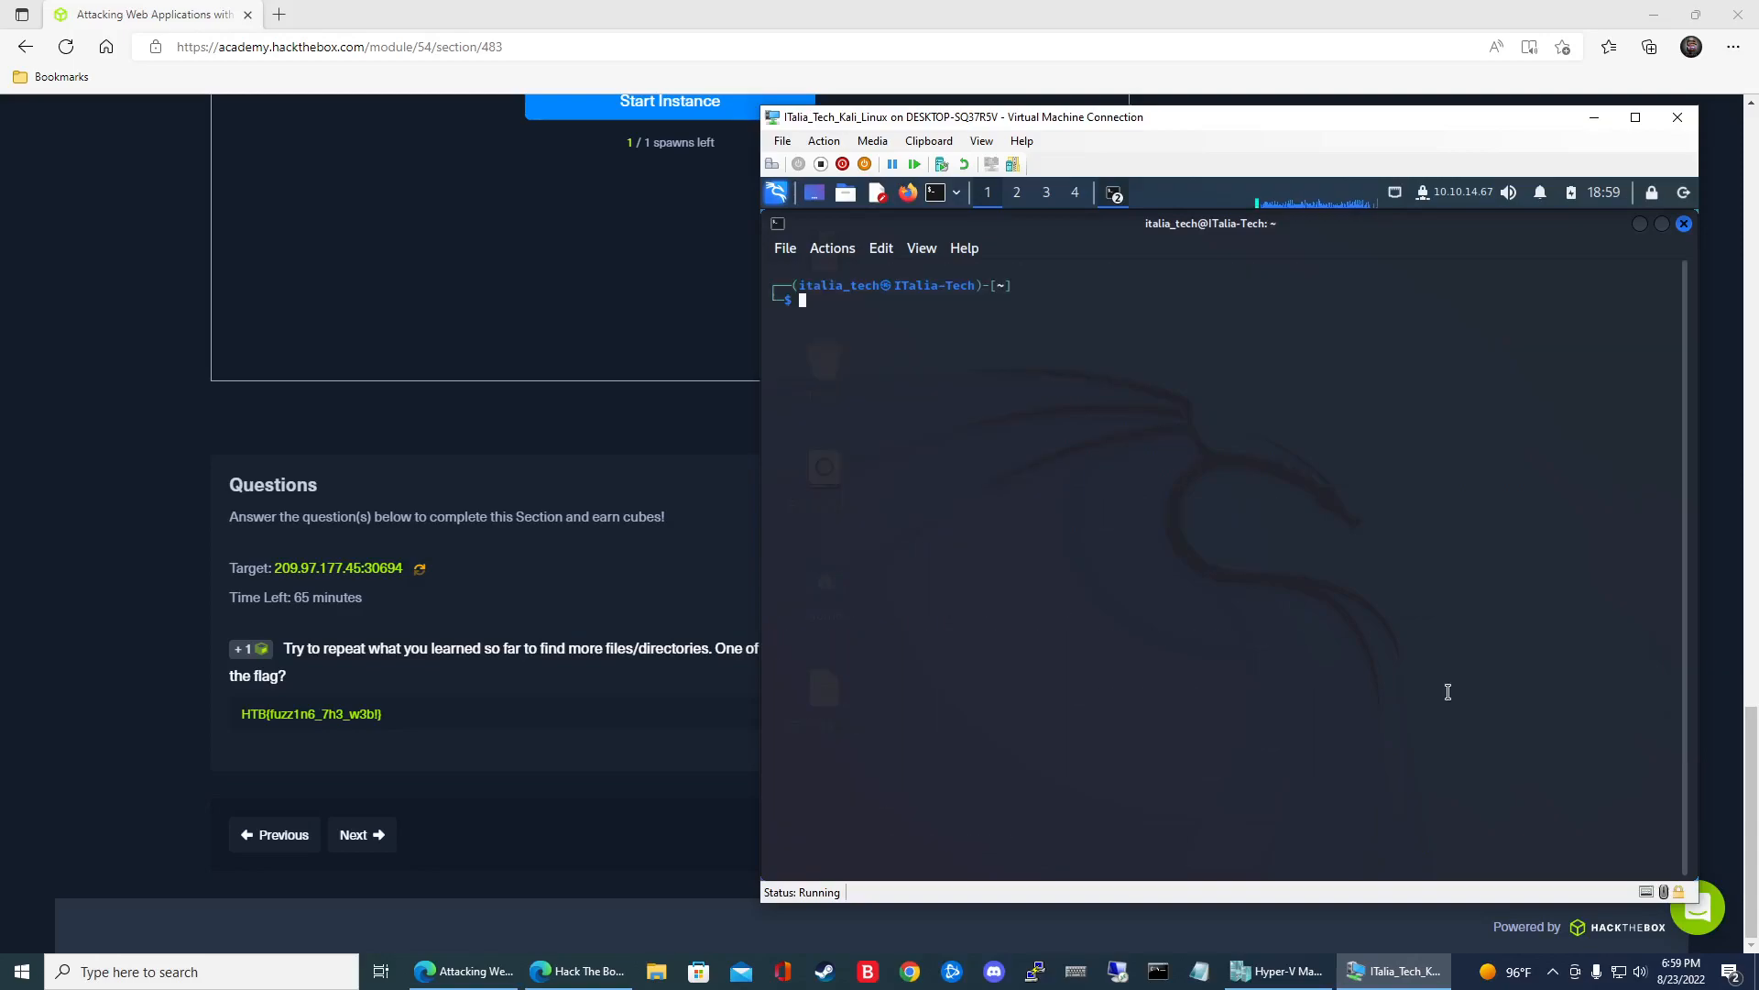
Clear the terminal and retarget the ffuf scan at /forum/FUZZ, which lists /forum/flag.php.
{"action": "type", "text": "clear"}
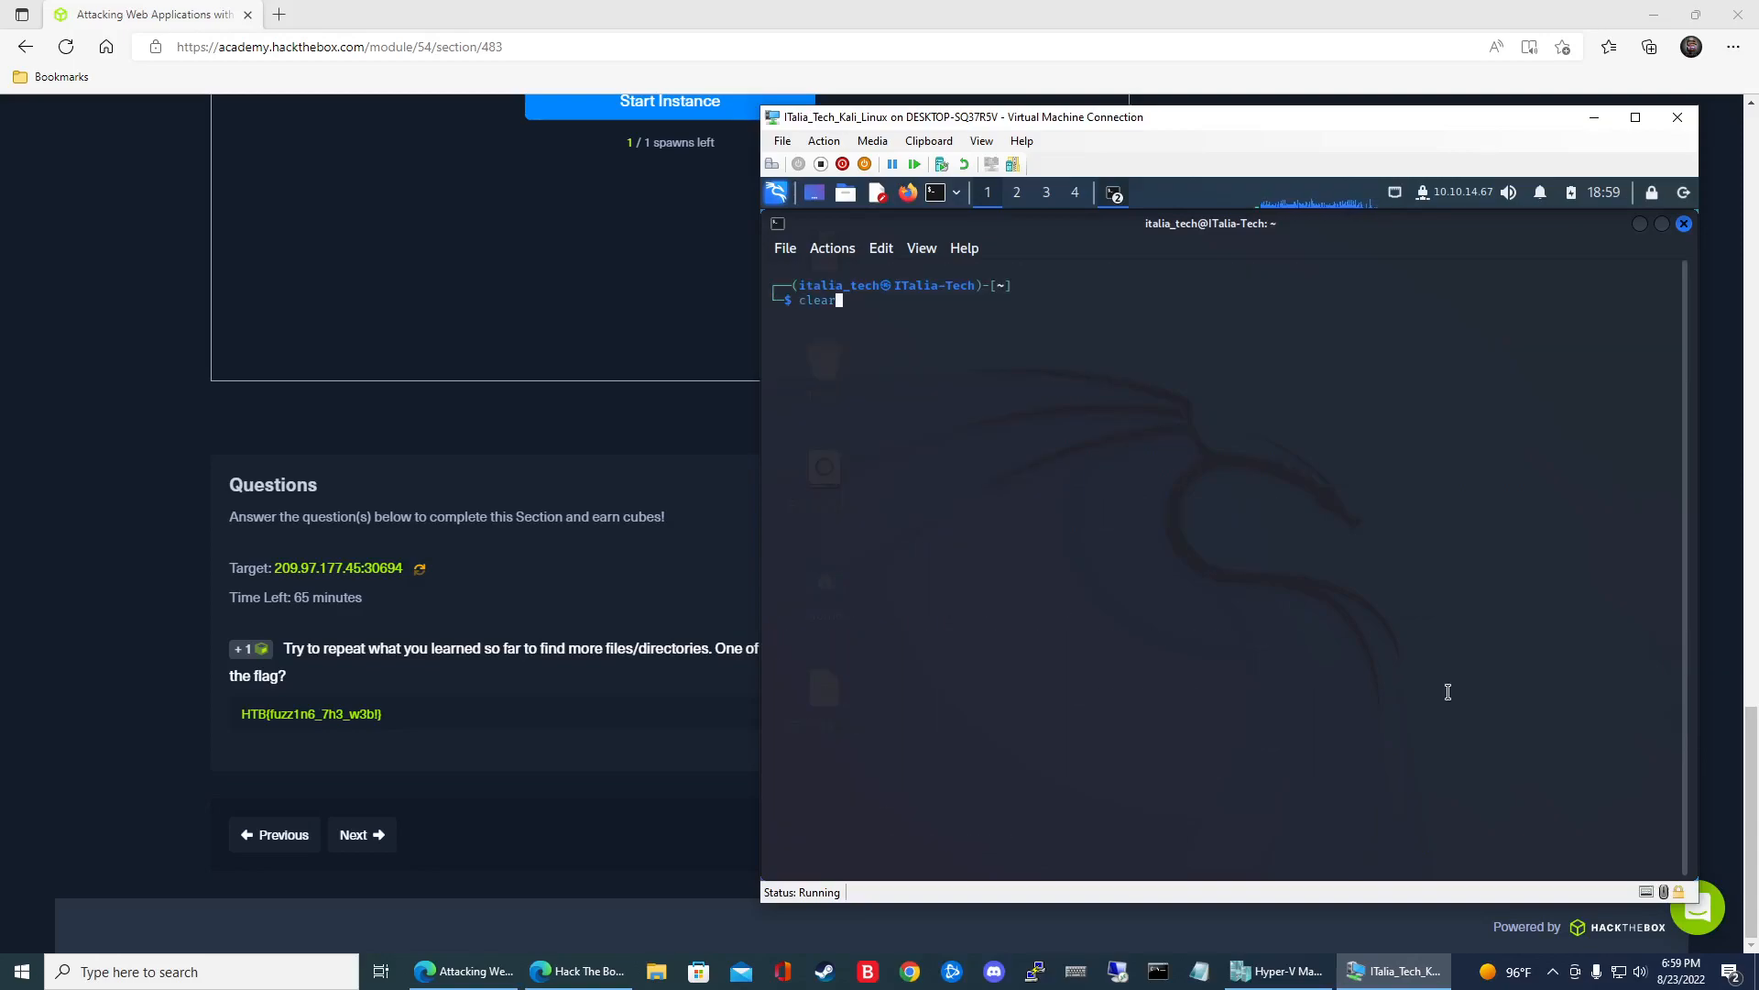
{"action": "type", "text": "ffuf -w /usr/share/seclists/Discovery/Web-Content/directory-list-2.3-small.txt:FUZZ -u http://209.97.177.45:30694/FUZZ -recursion -recursion-depth 1 -e .php -t | grep URL"}
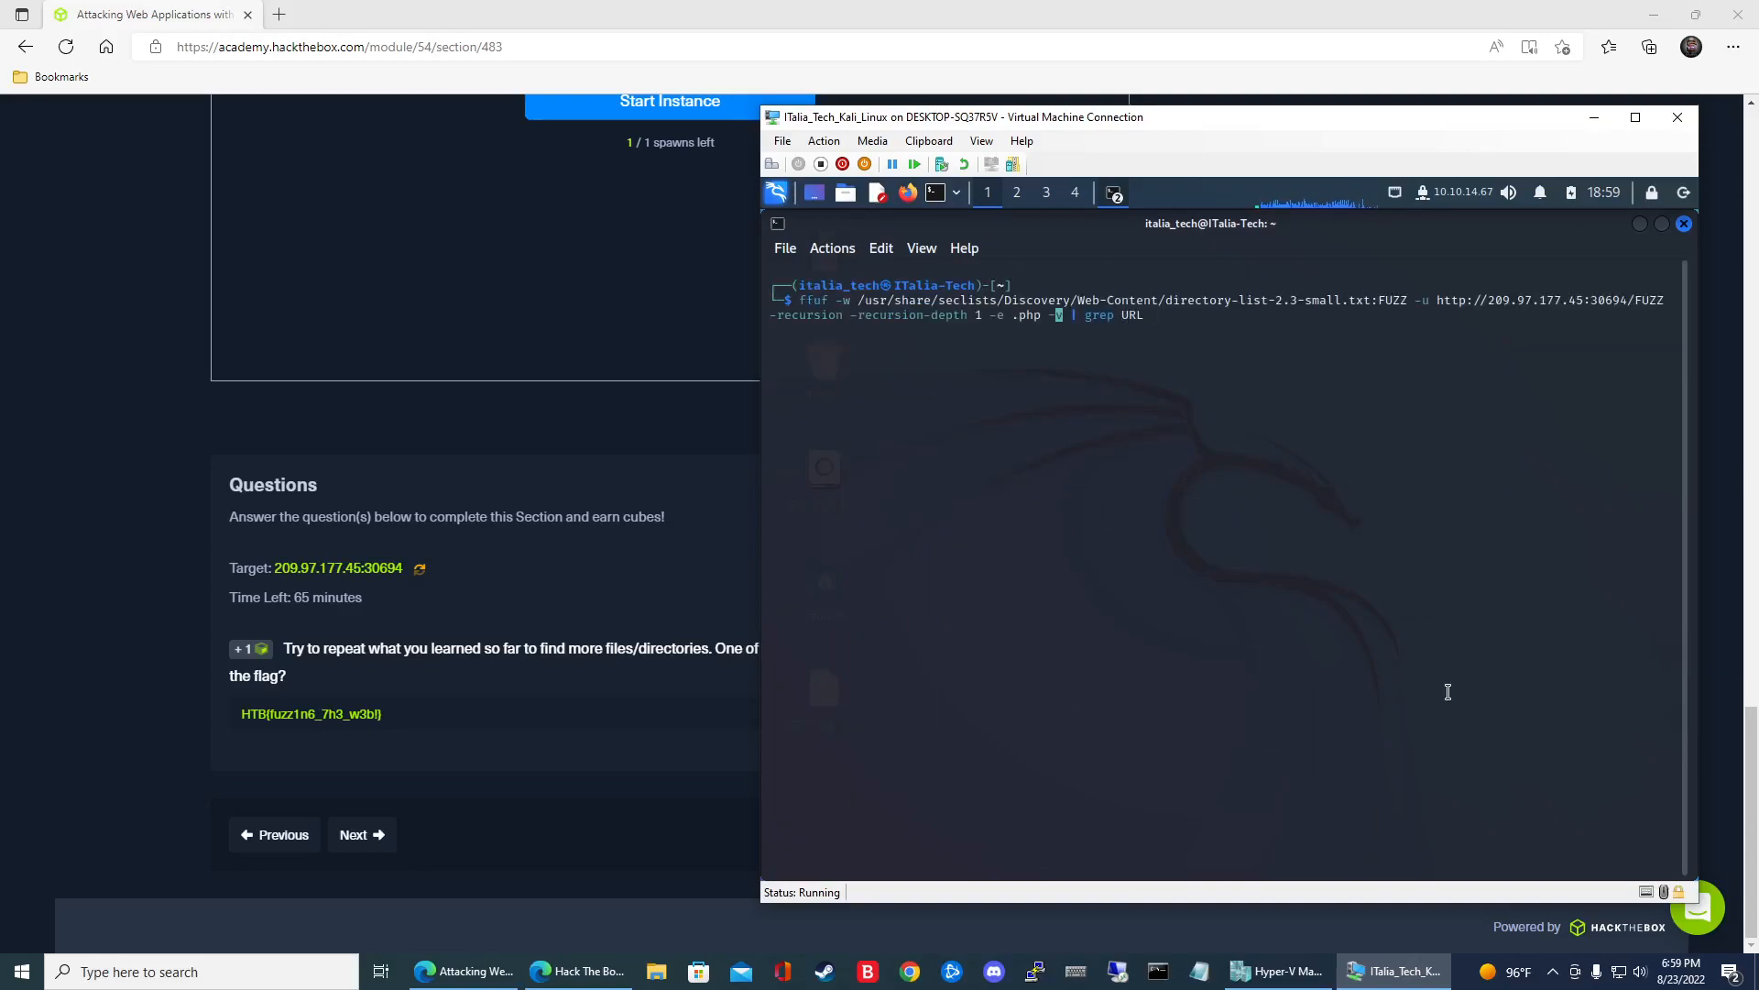
{"action": "type", "text": "-v"}
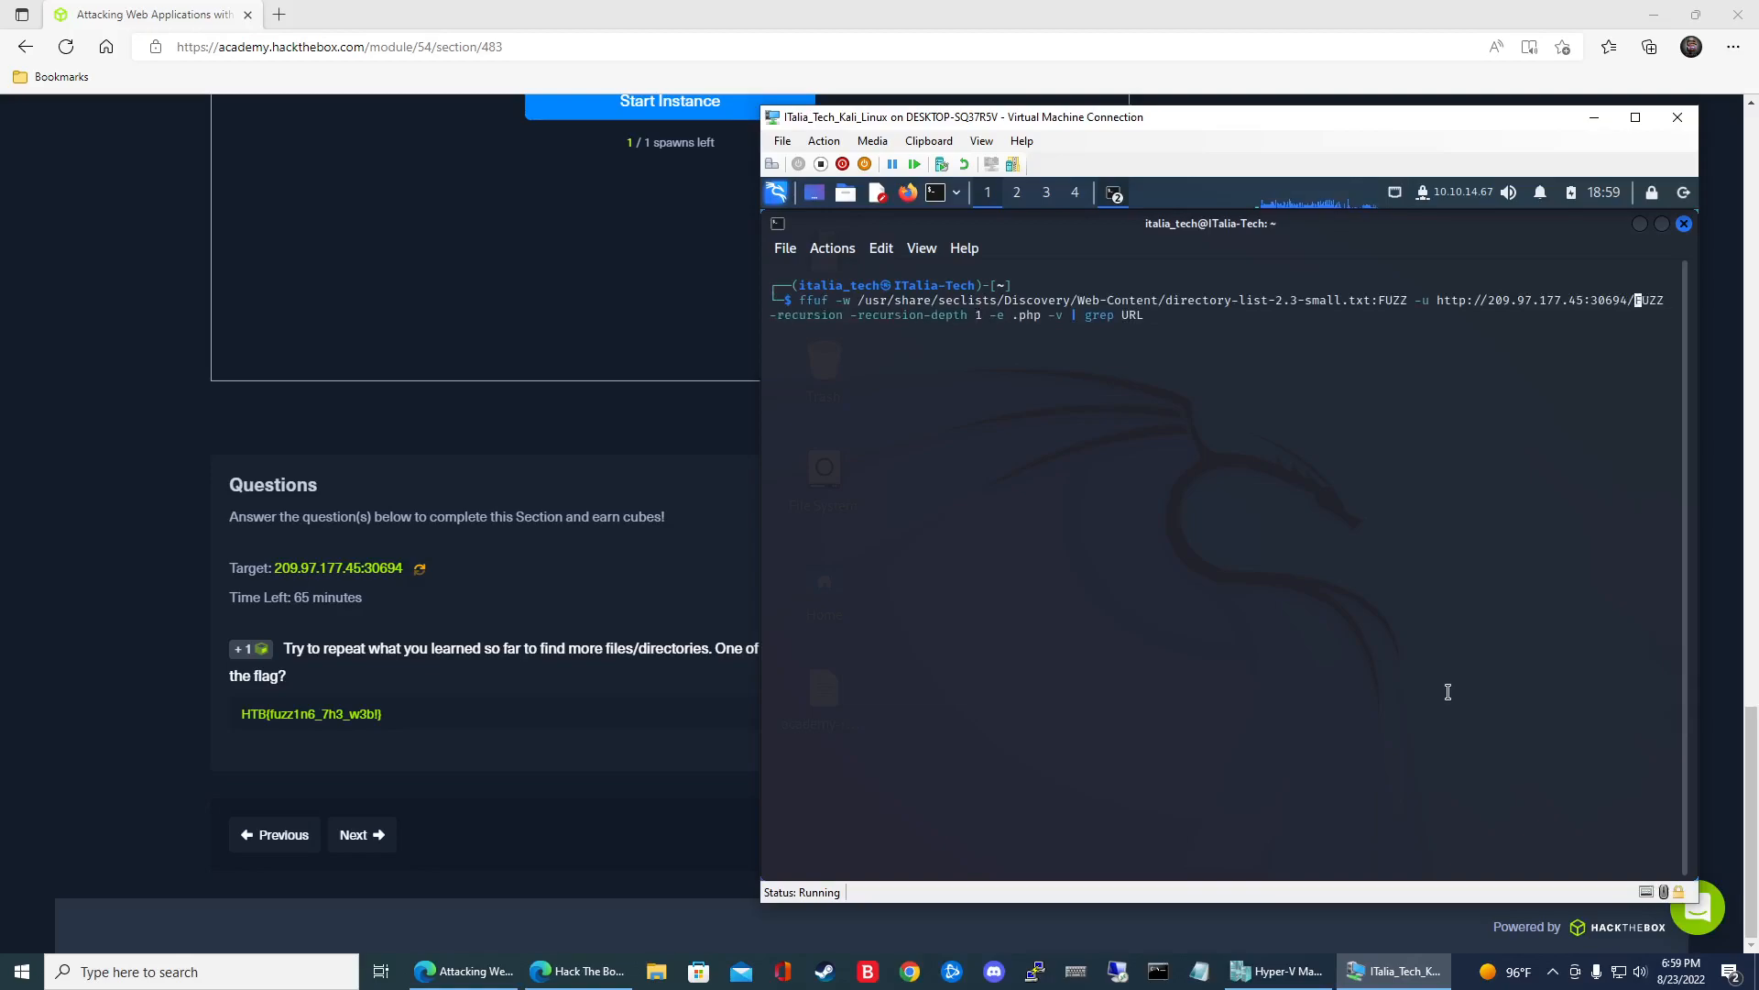
{"action": "type", "text": "forum/"}
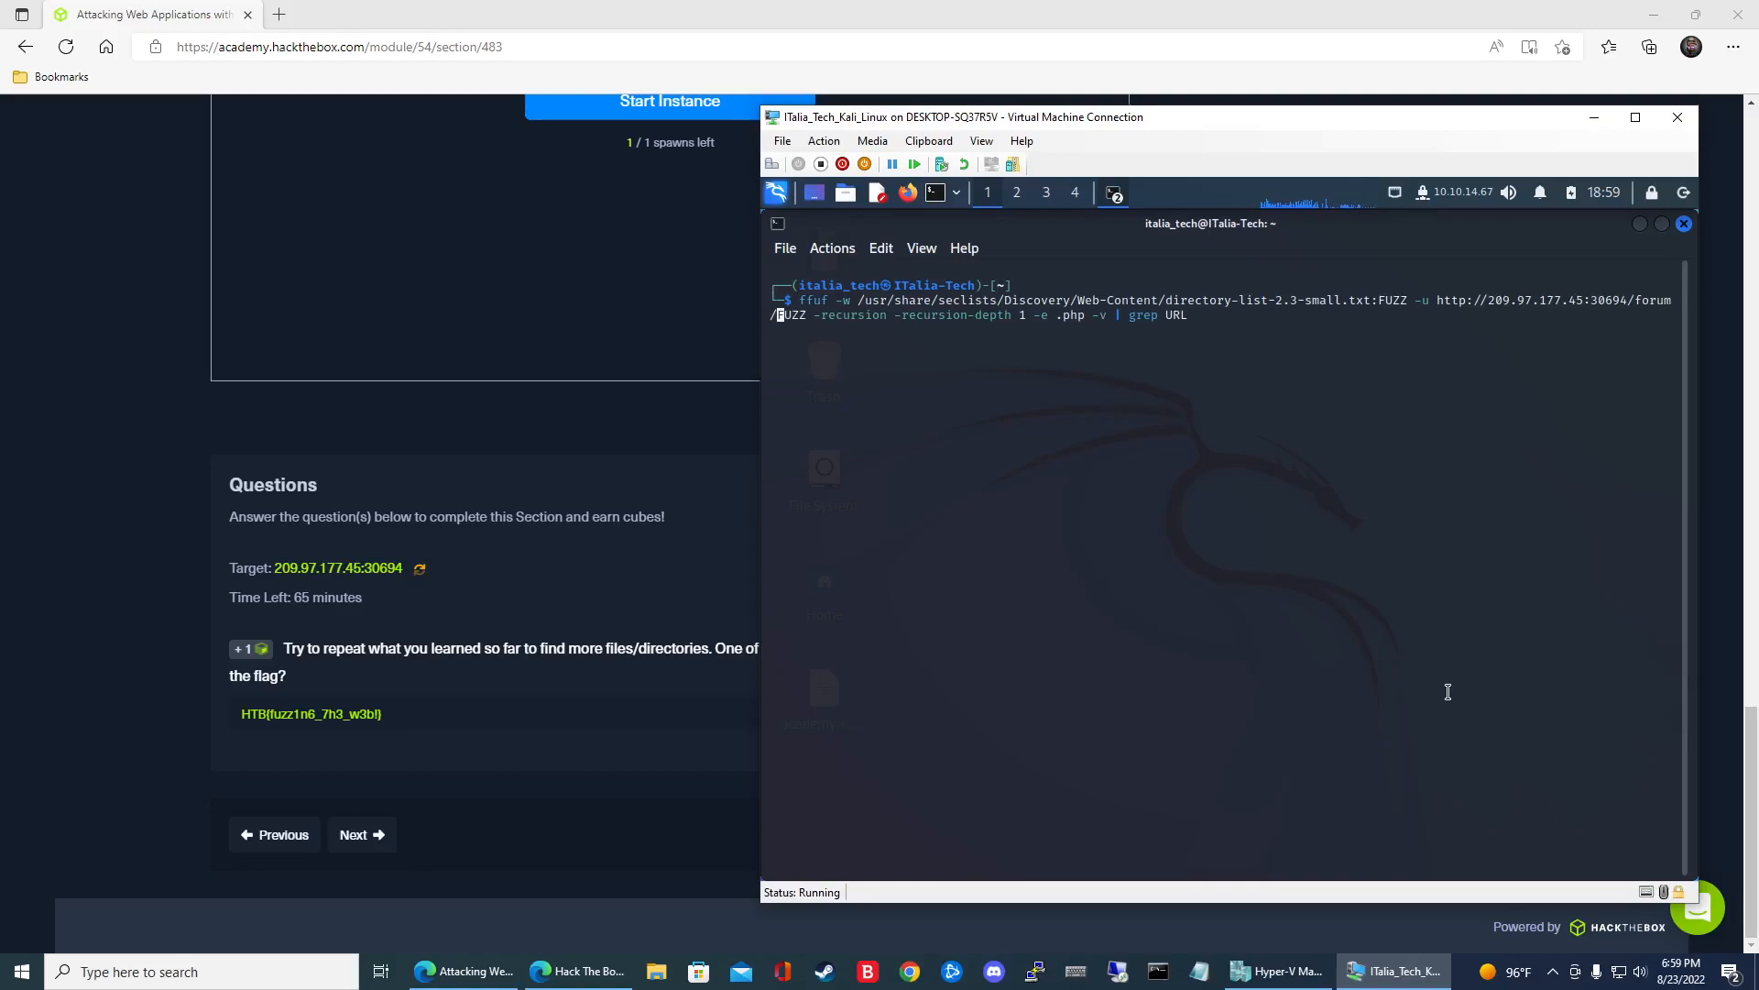
{"action": "key", "text": "Return"}
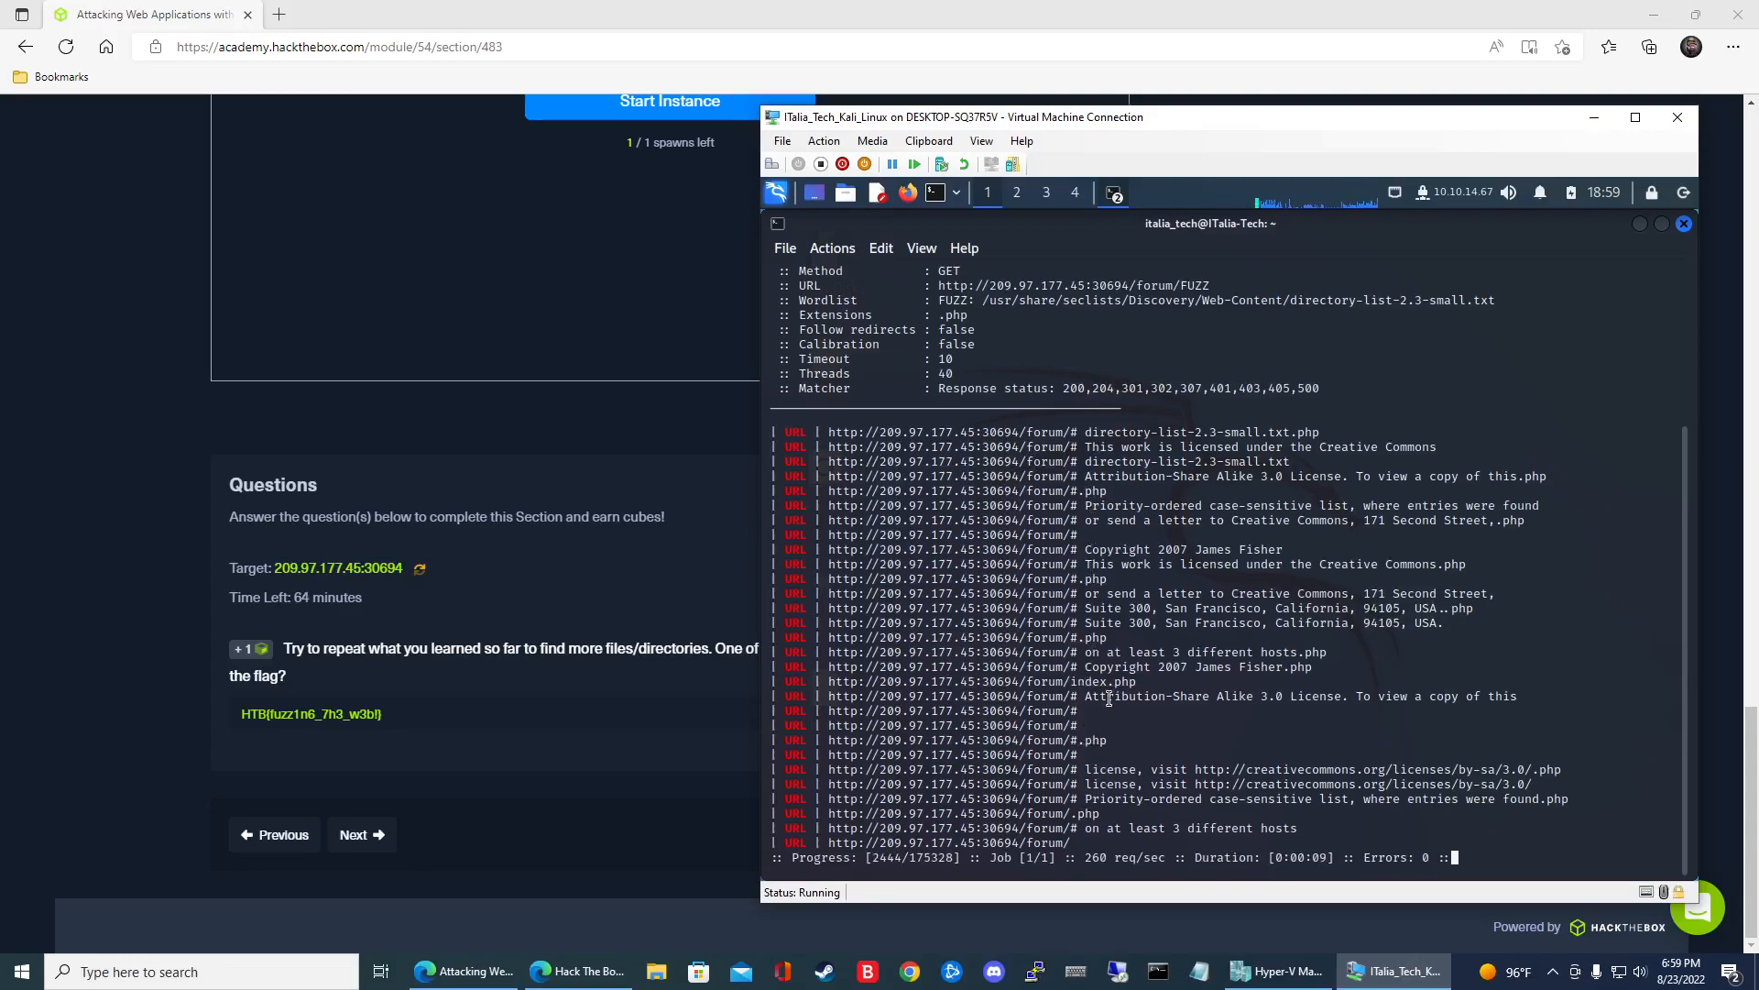
{"action": "double_click", "coordinate": [1110, 681]}
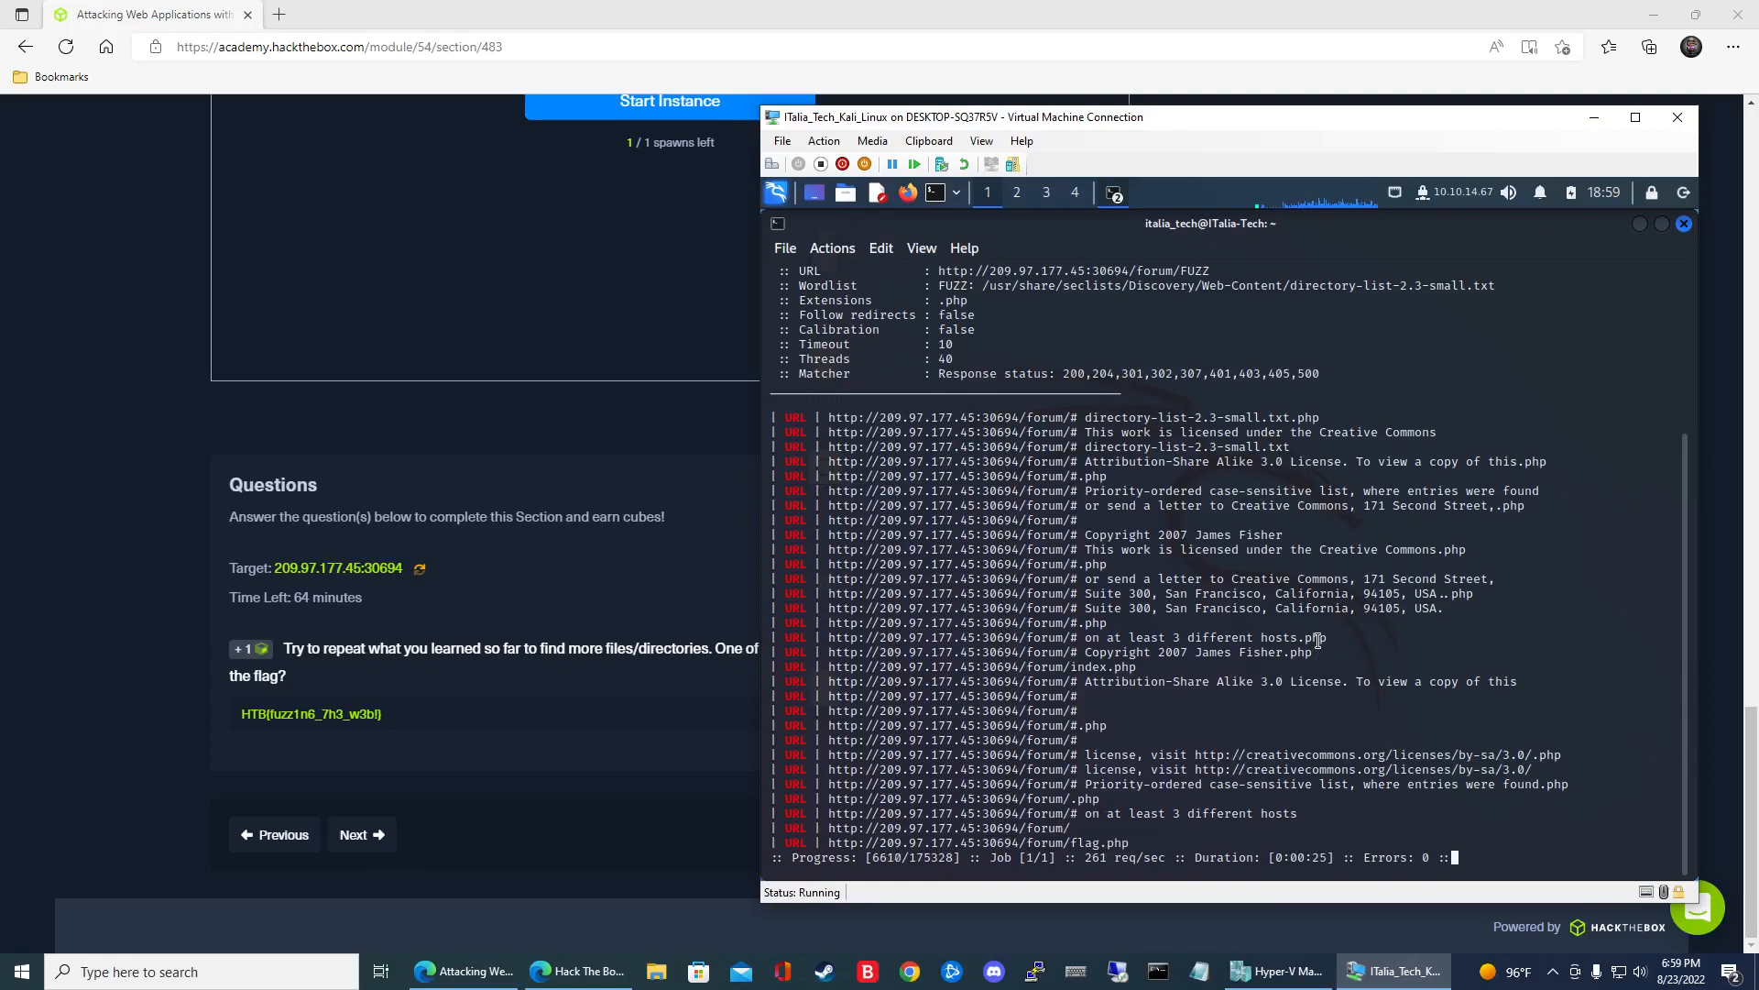
{"action": "key", "text": "ctrl+c"}
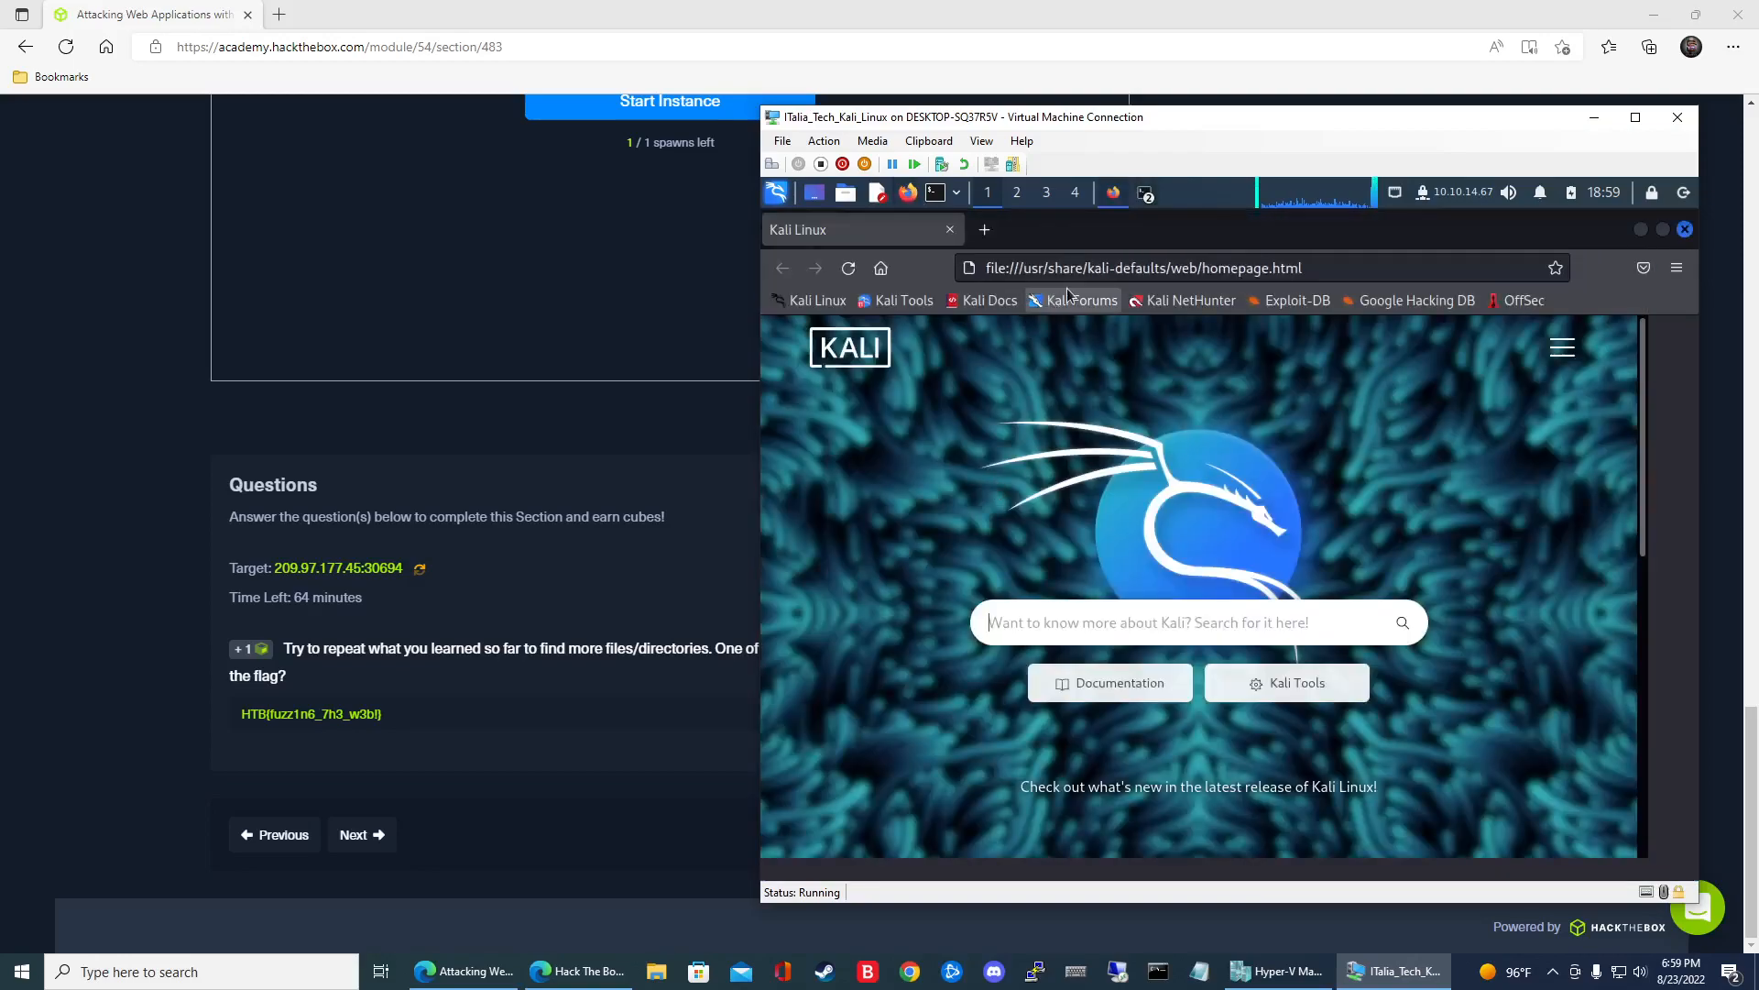
{"action": "type", "text": "http://209.97.177.45:30694/forum/"}
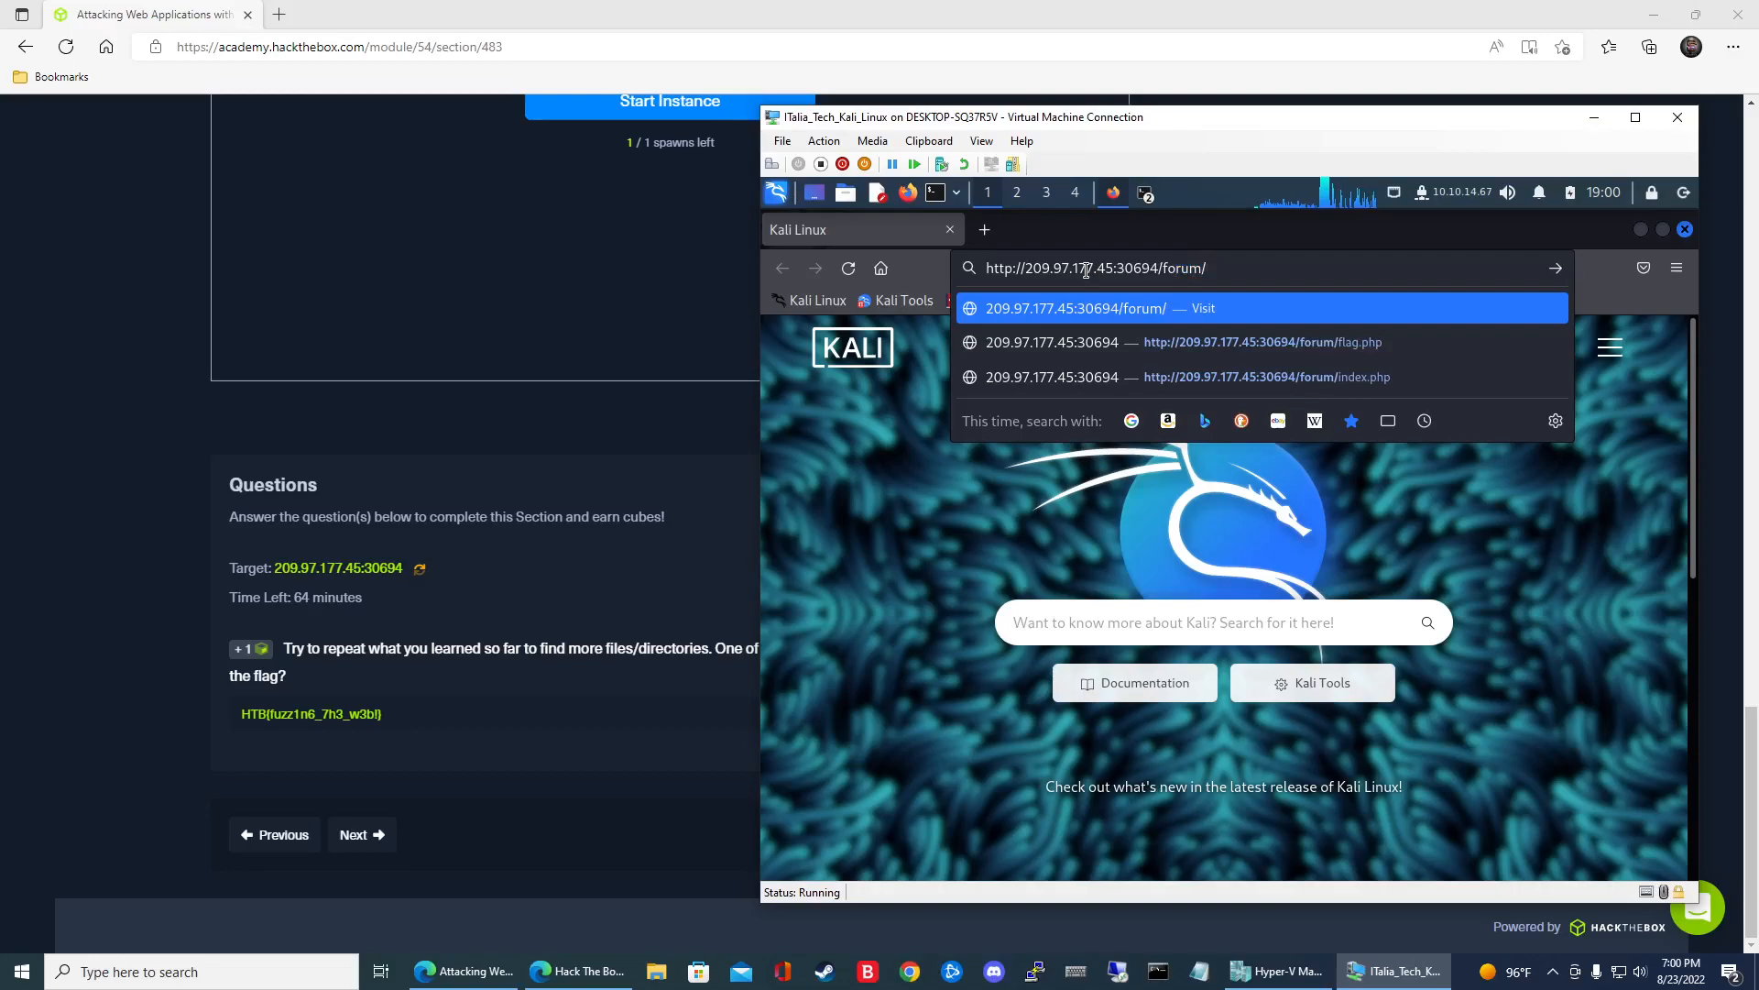
{"action": "left_click", "coordinate": [1261, 342]}
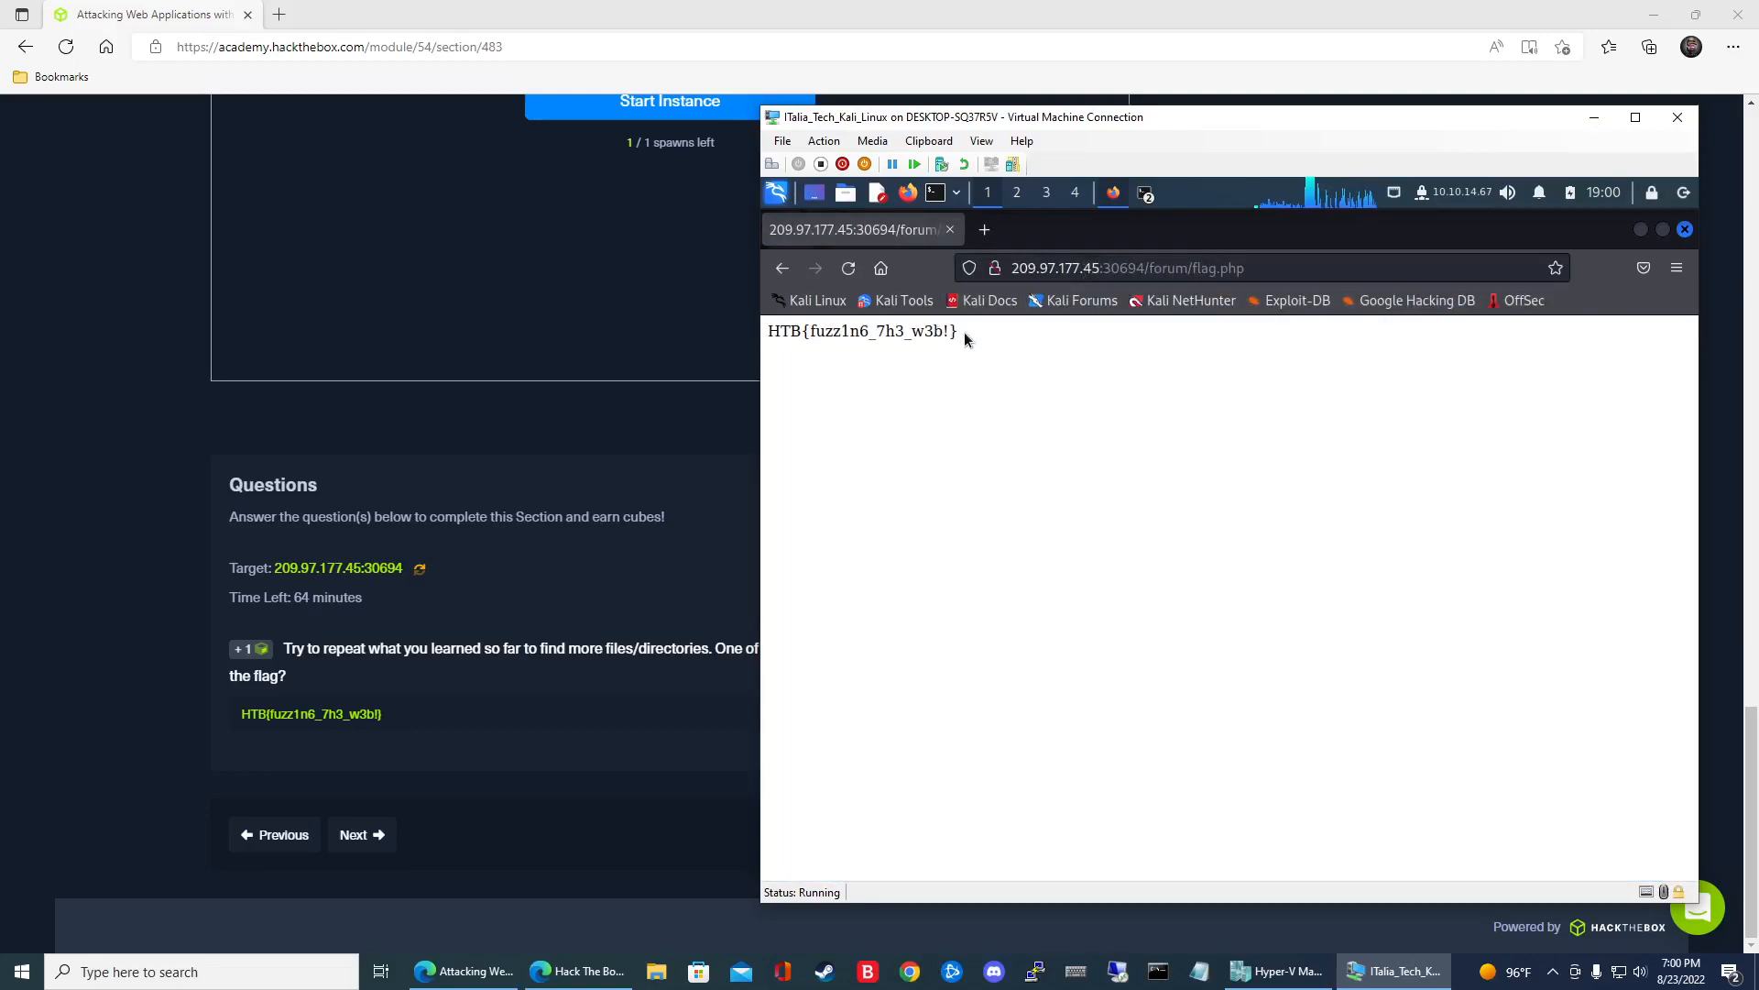
{"action": "triple_click", "coordinate": [861, 329]}
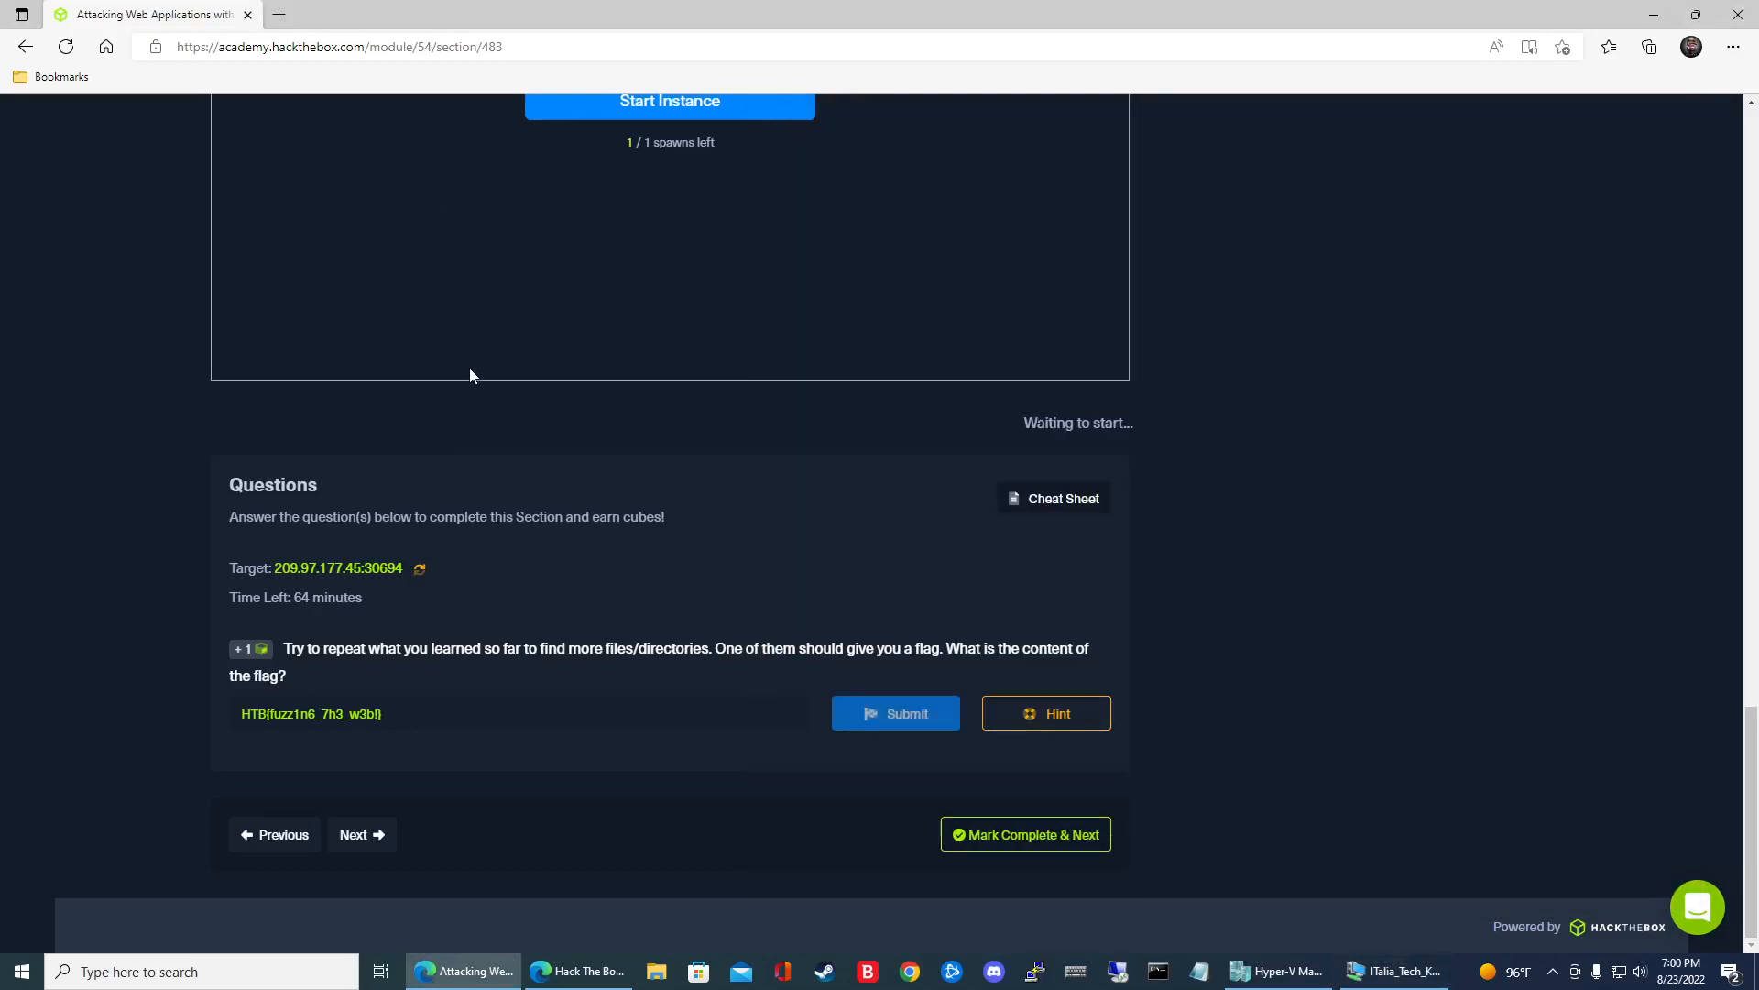
{"action": "mouse_move", "coordinate": [379, 176]}
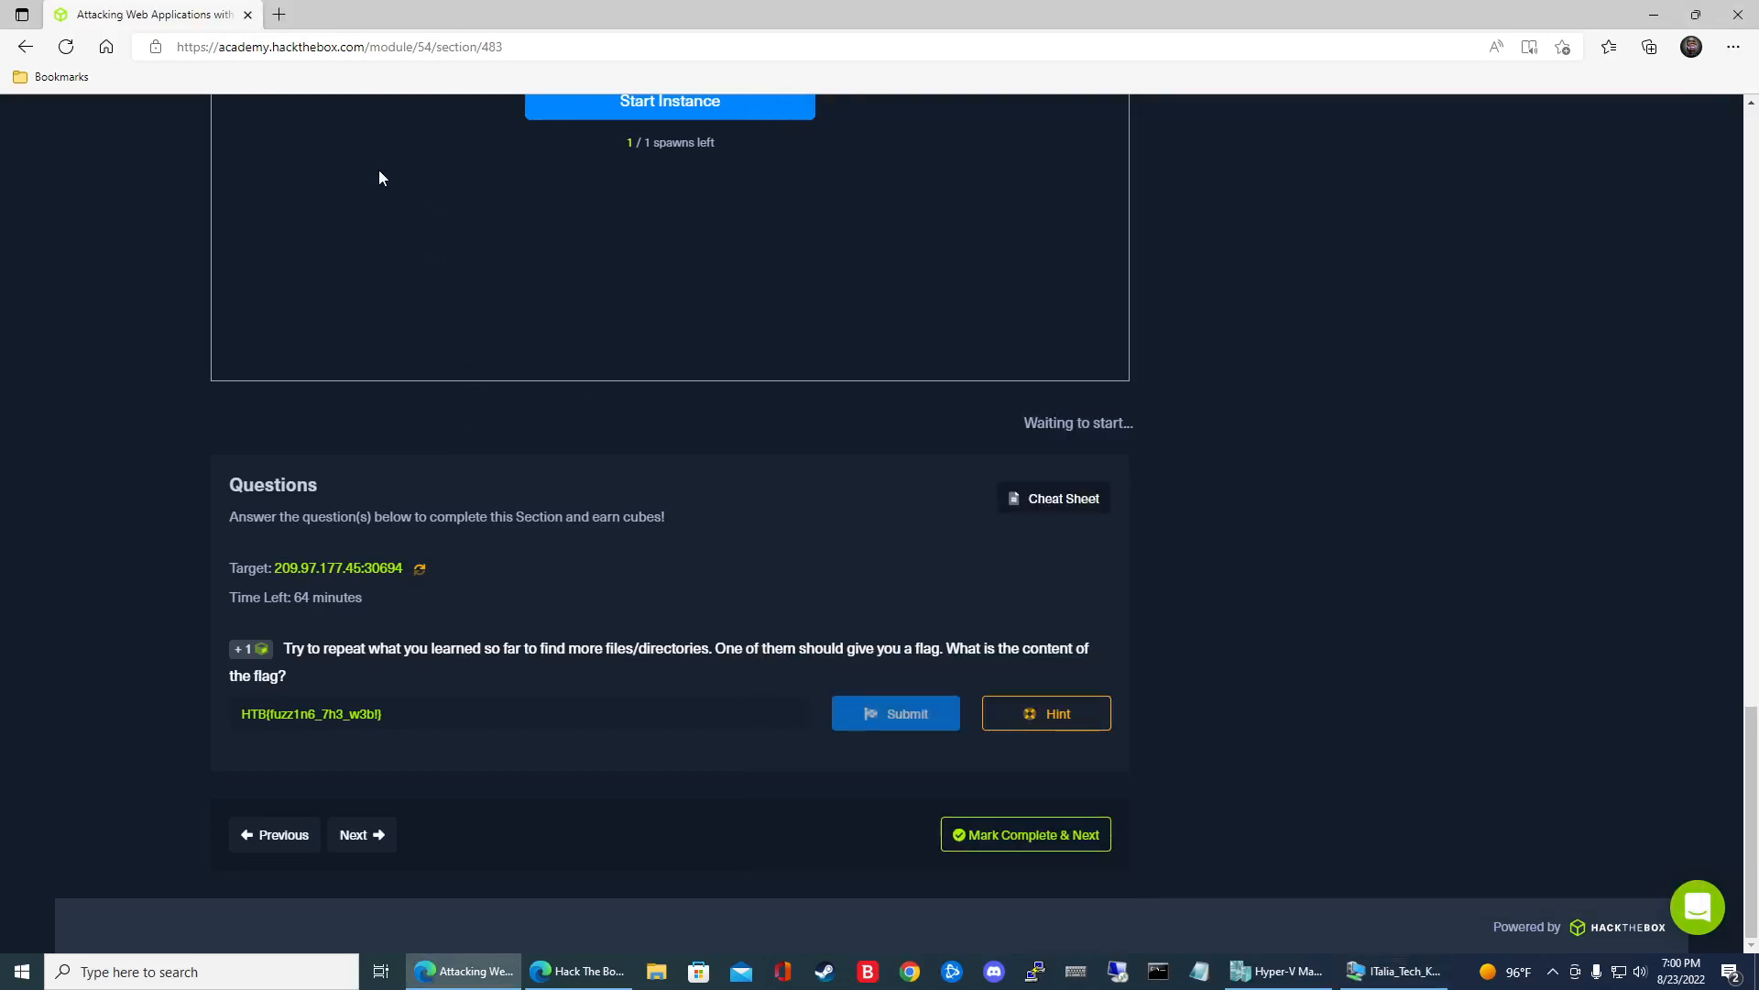
{"action": "mouse_move", "coordinate": [345, 92]}
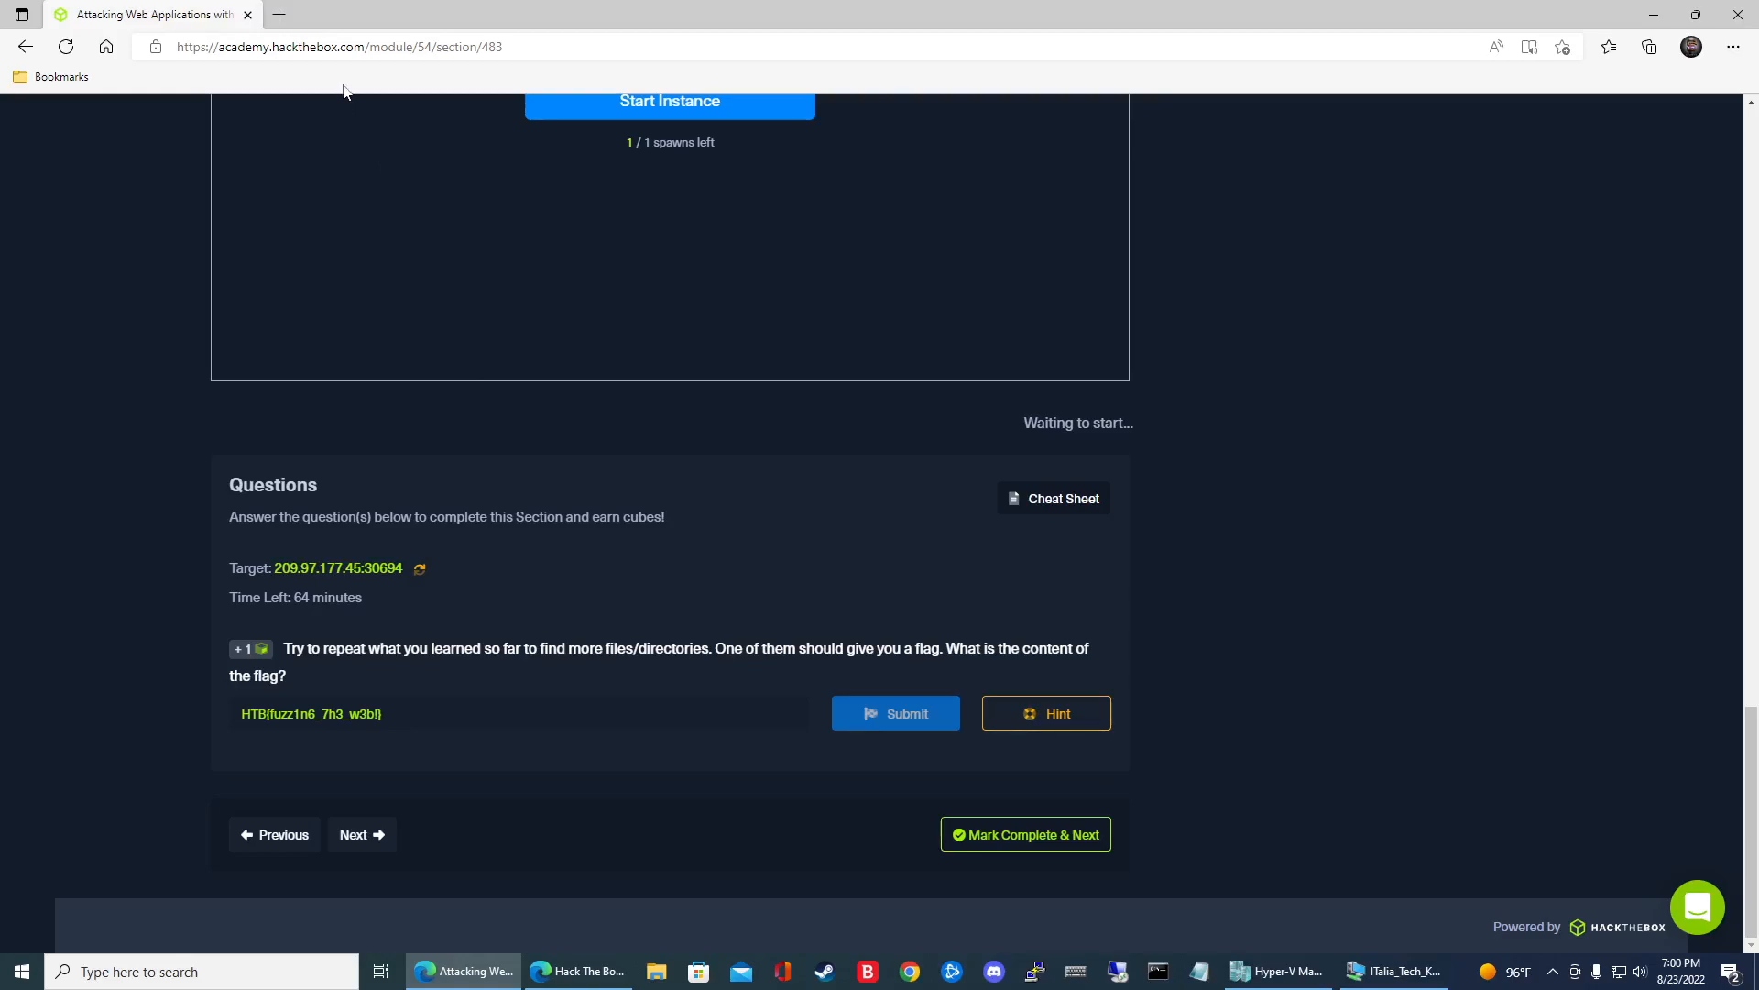
{"action": "mouse_move", "coordinate": [1334, 484]}
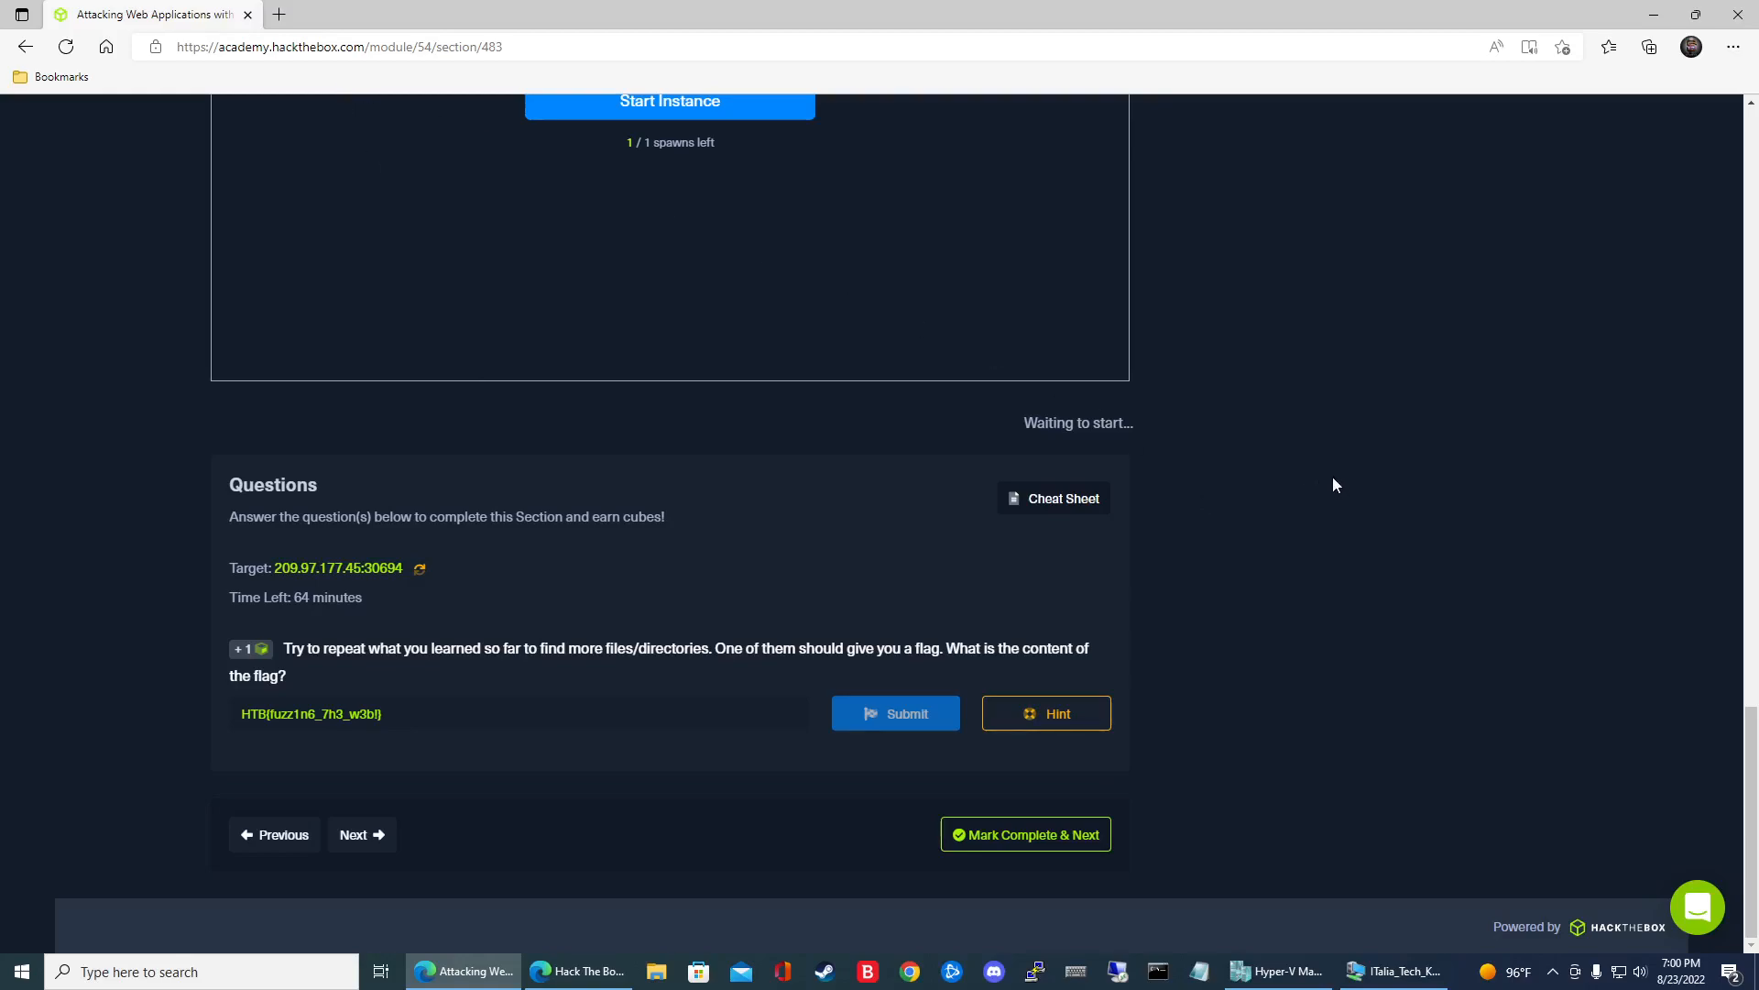